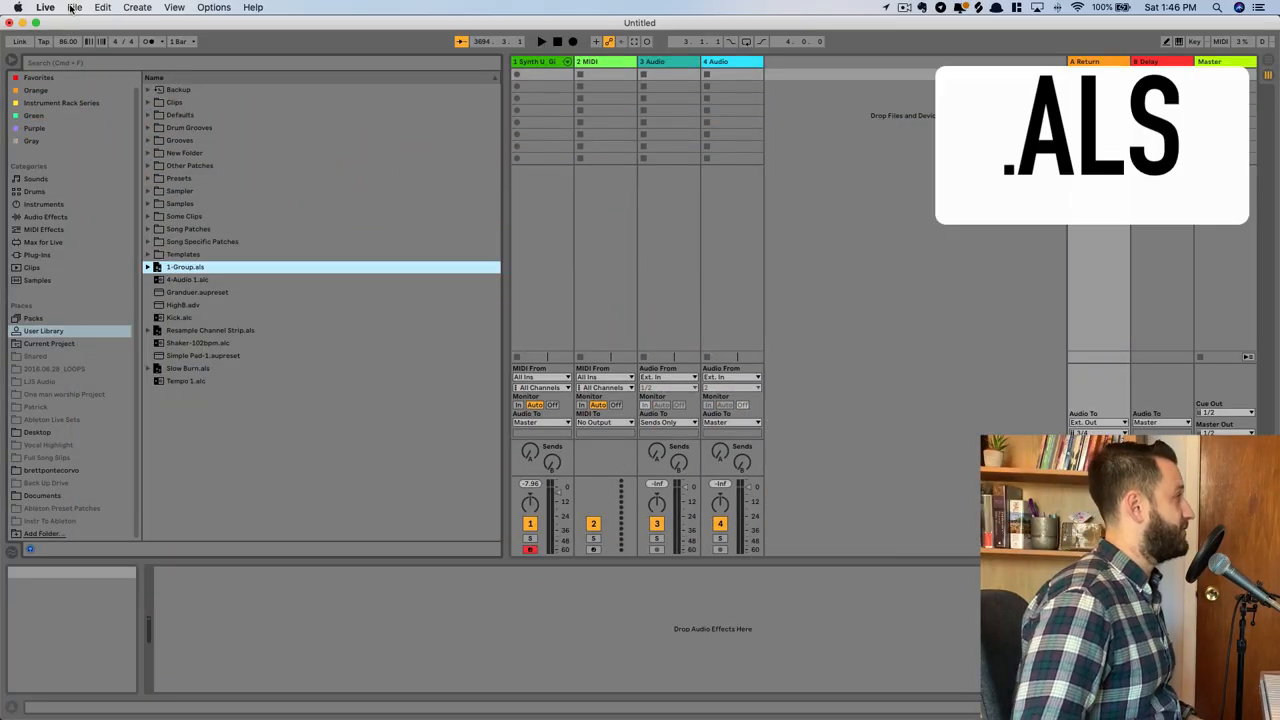
# Step: Save the untitled Live Set as 'File Etension' in the 1. Projects folder
pyautogui.click(74, 7)
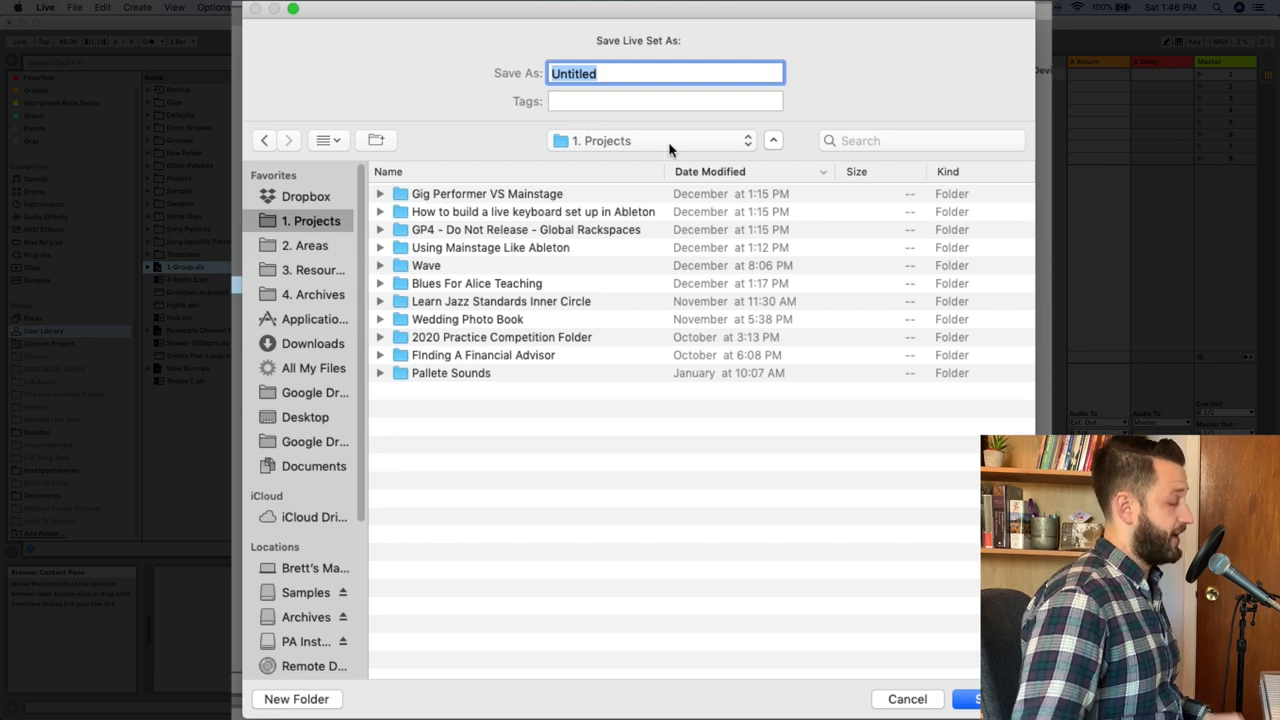
pyautogui.write('F')
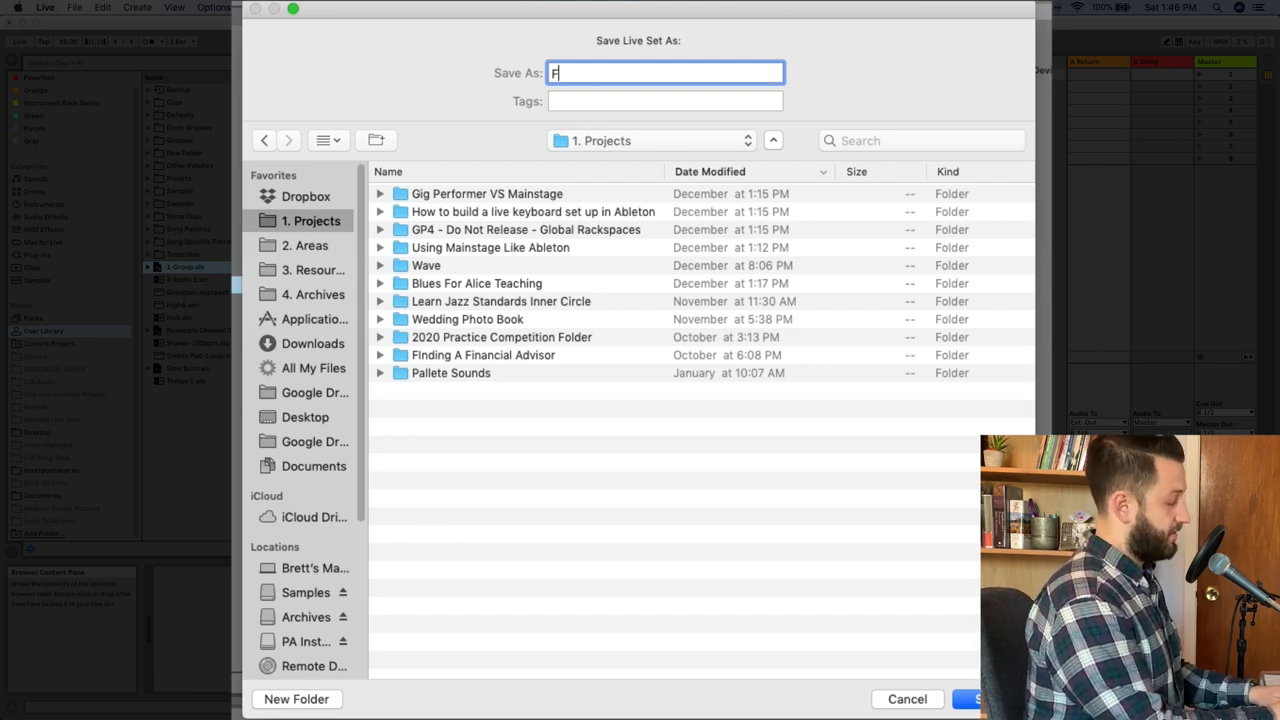
pyautogui.write('ile Etems')
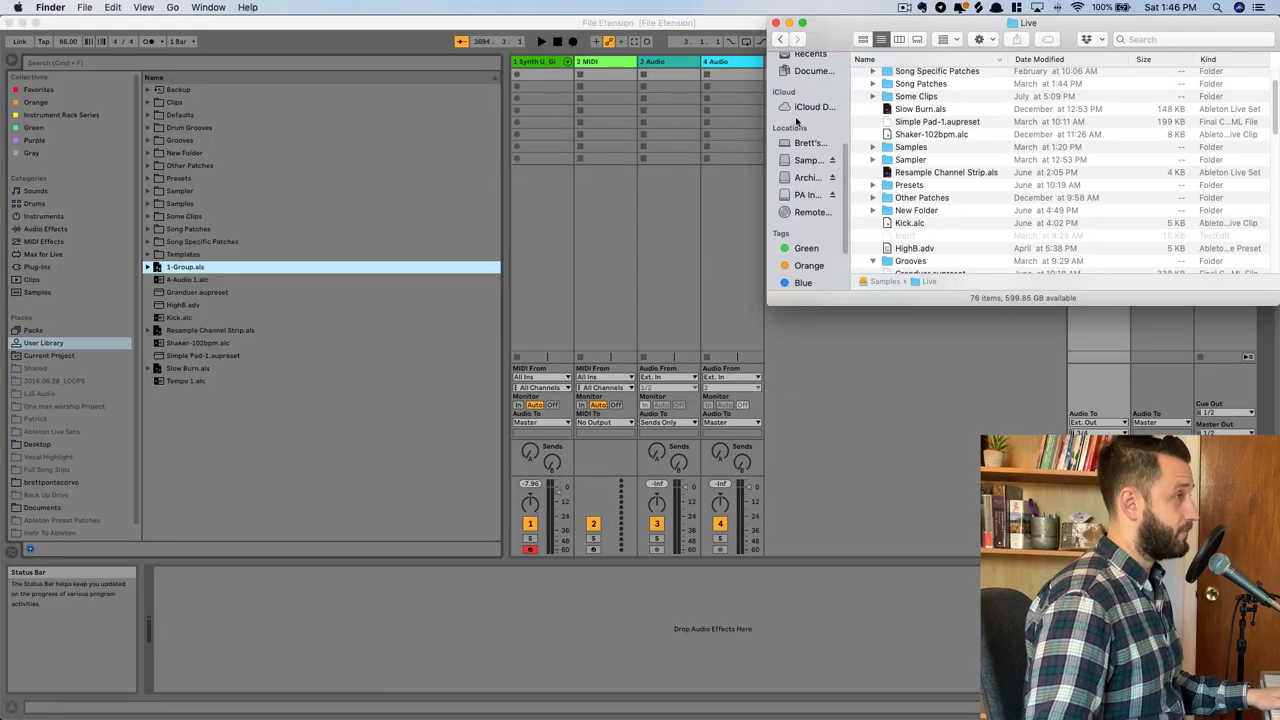
# Step: Open File Etension Project in Finder to see File Etension.als and Ableton Project Info
pyautogui.click(812, 93)
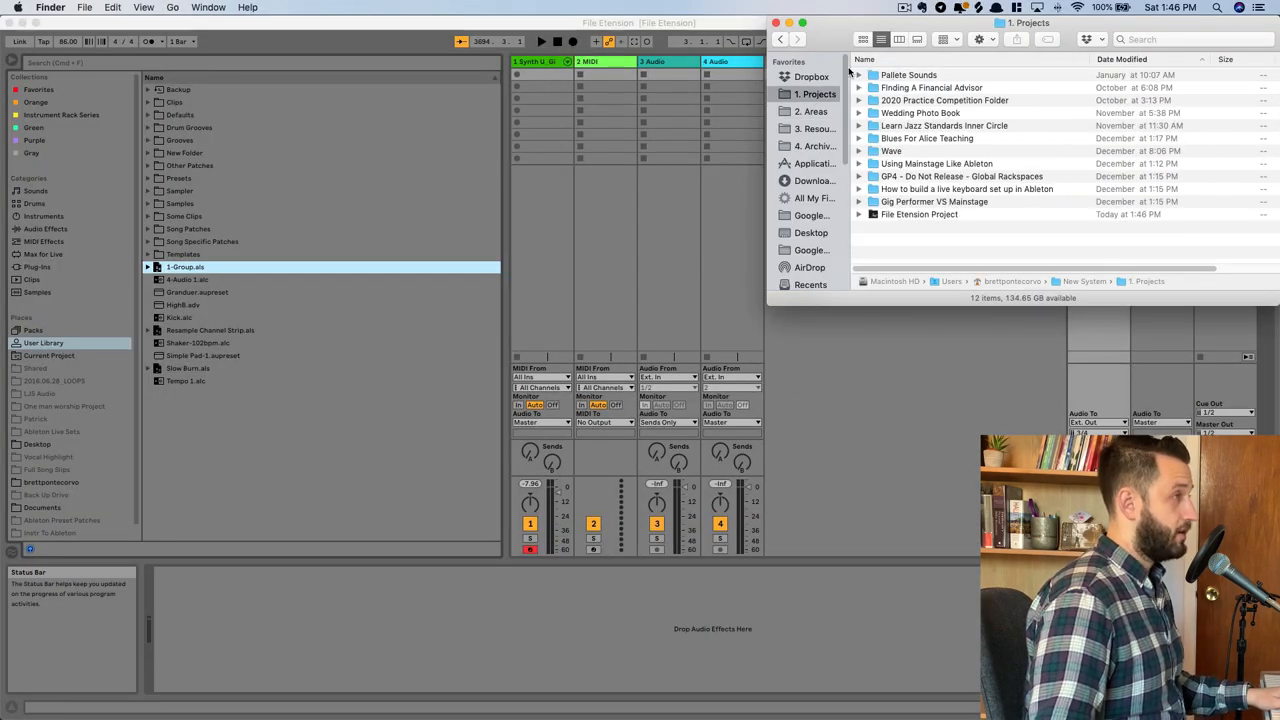
pyautogui.click(918, 214)
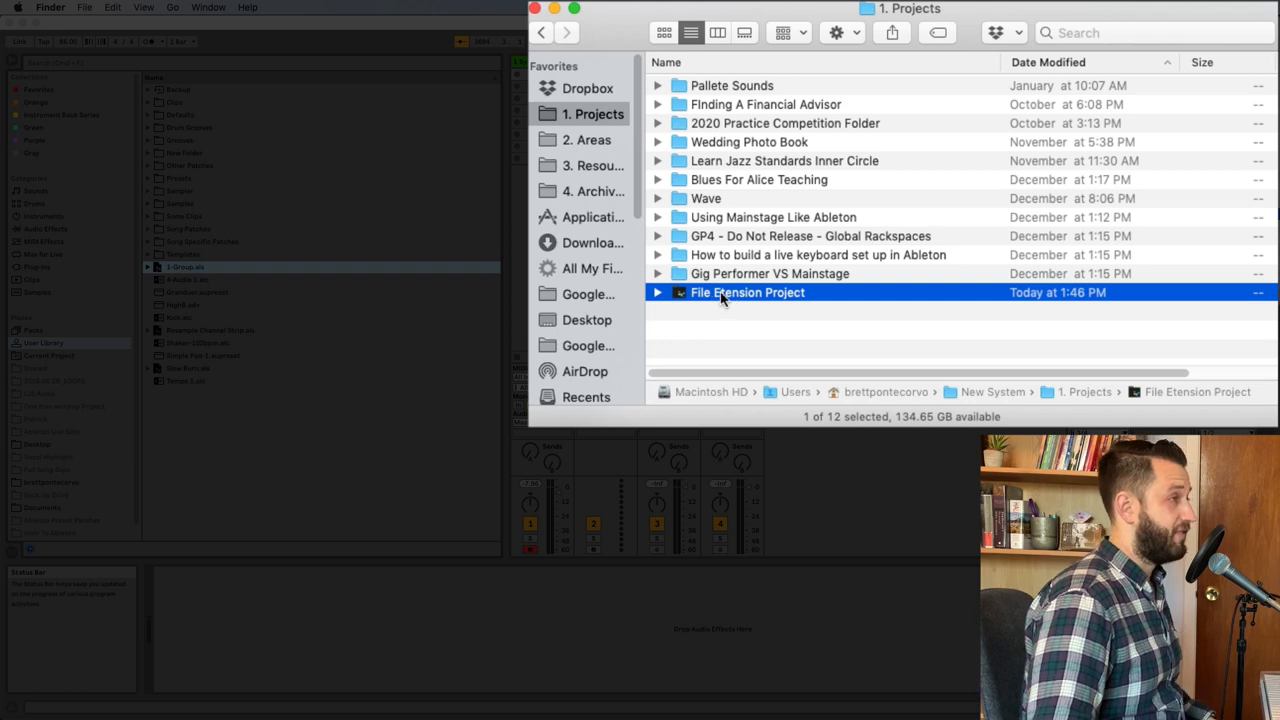
pyautogui.doubleClick(747, 292)
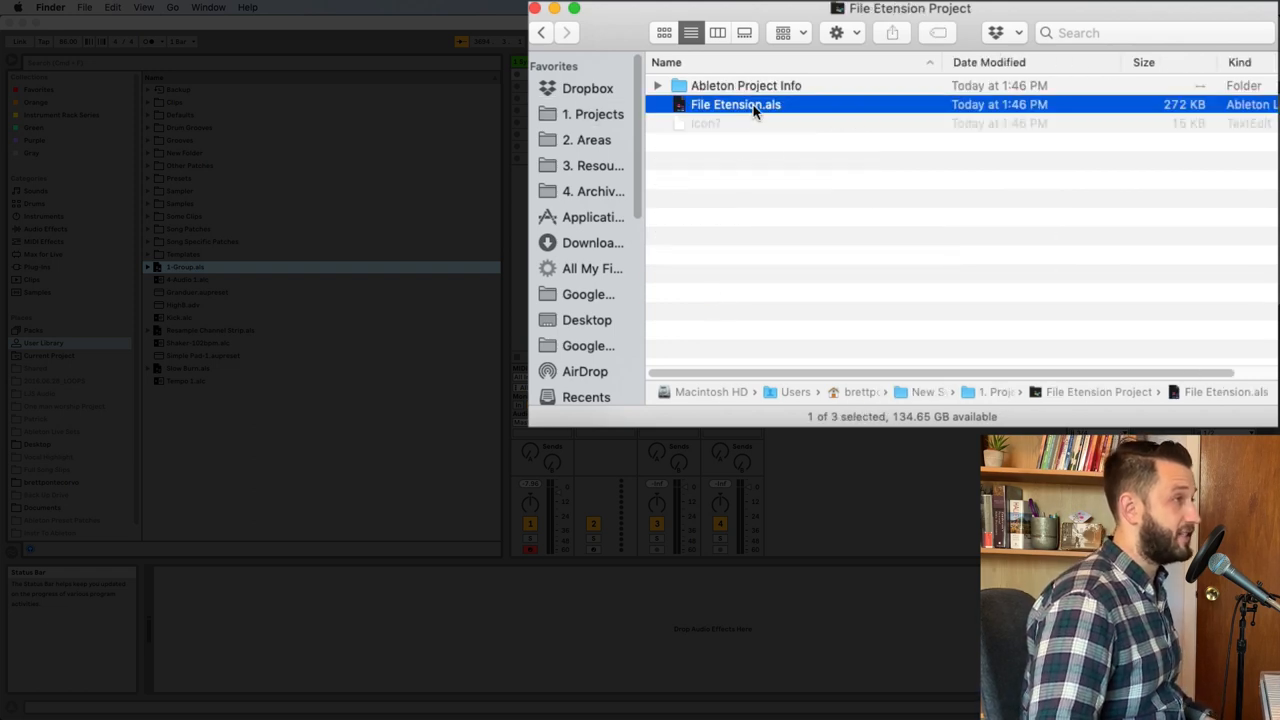
pyautogui.moveTo(792, 103)
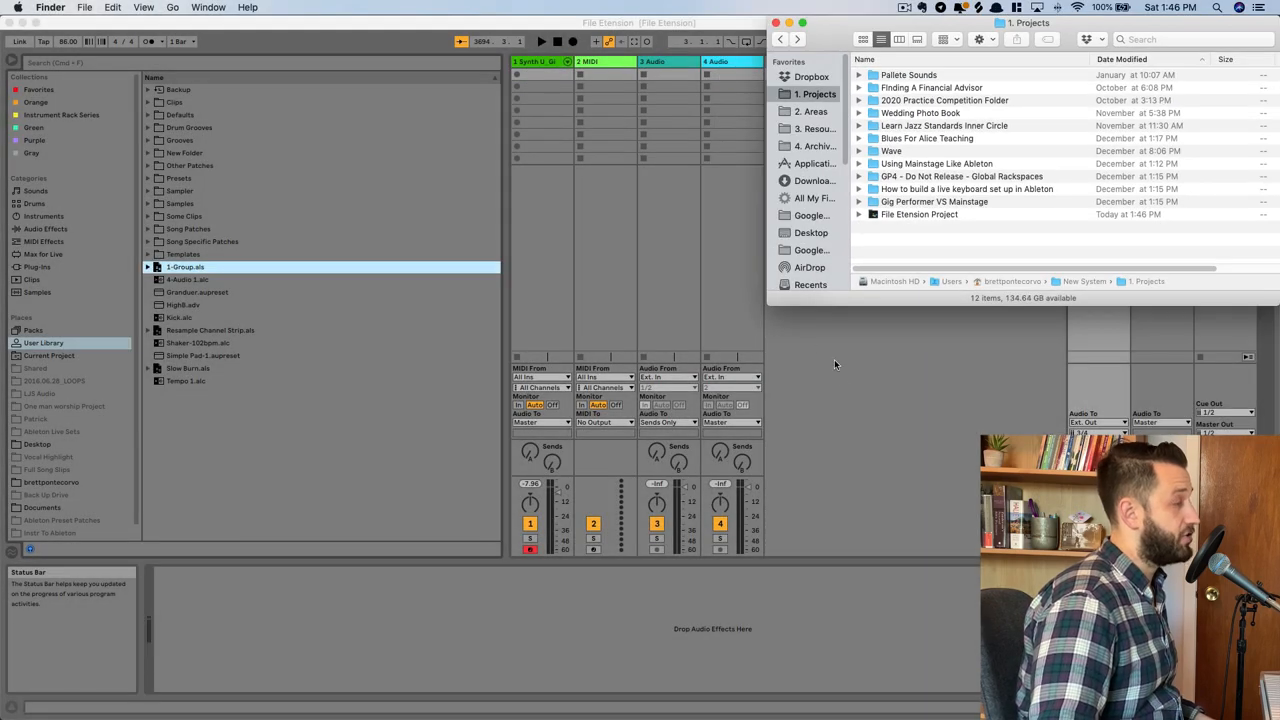
# Step: Save the set as 'File Etension-1.2' without overwriting File Etension.als
pyautogui.click(74, 7)
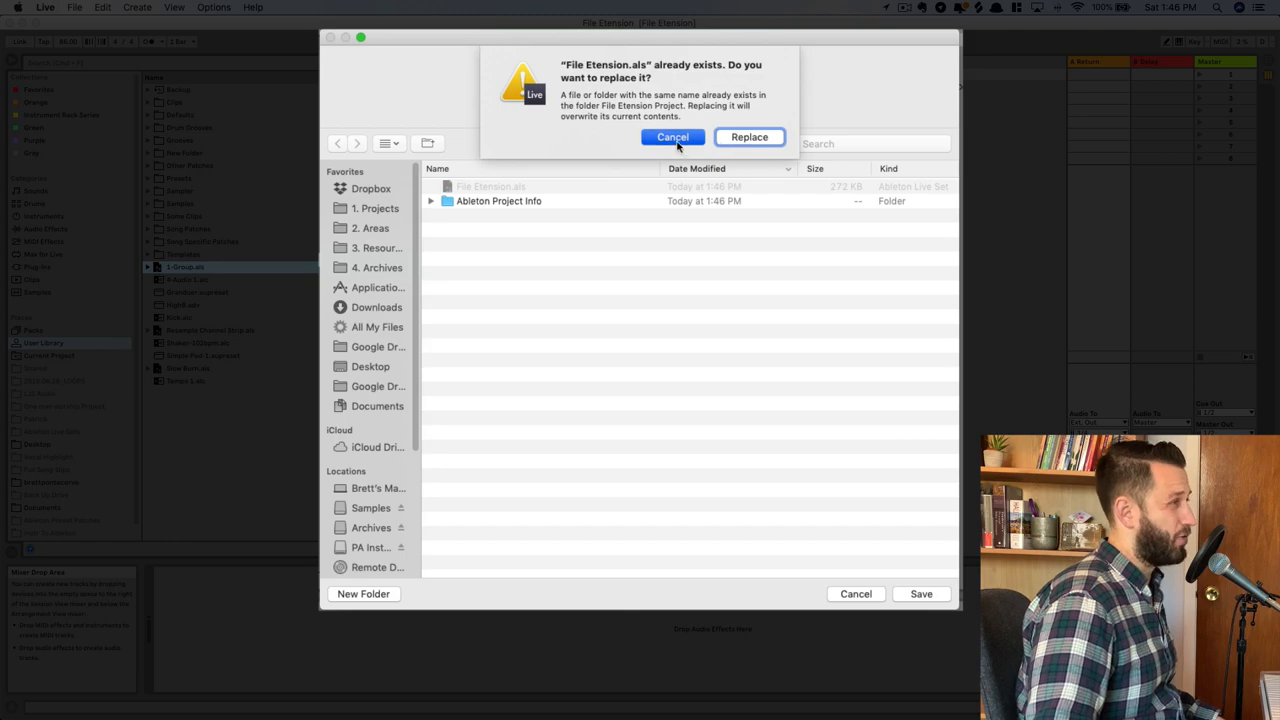
pyautogui.click(672, 137)
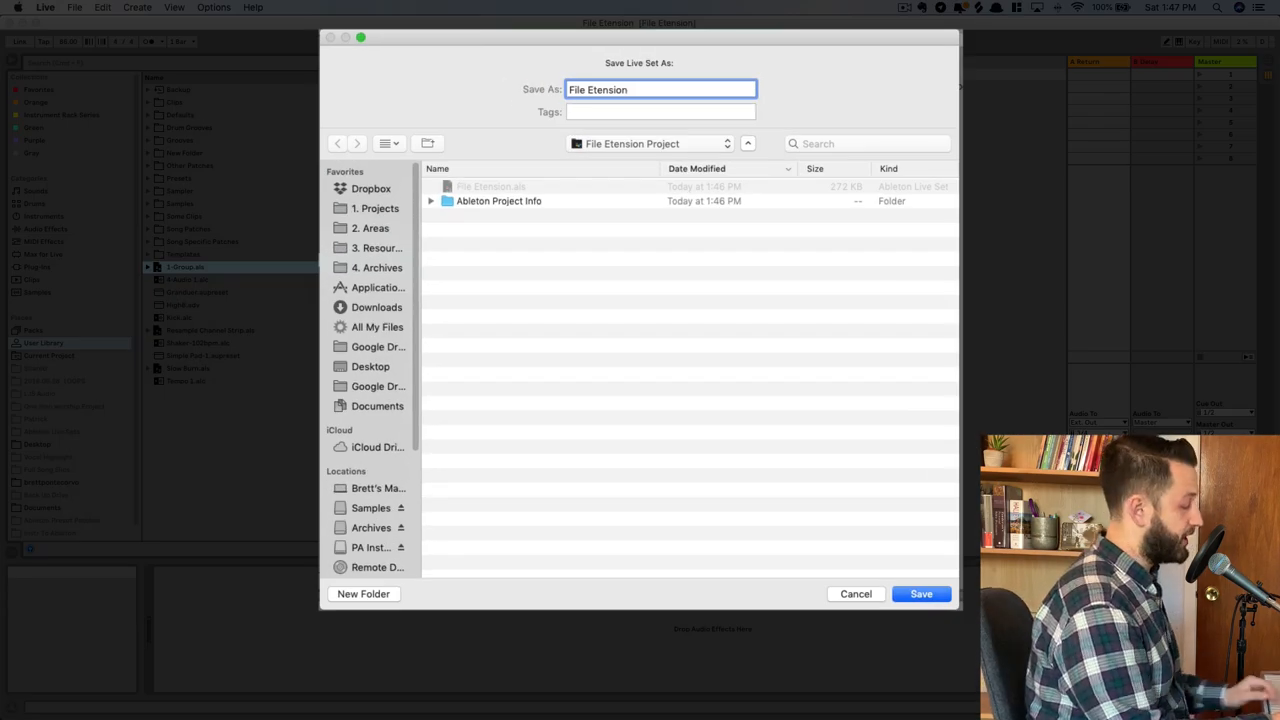
pyautogui.write('-1.2')
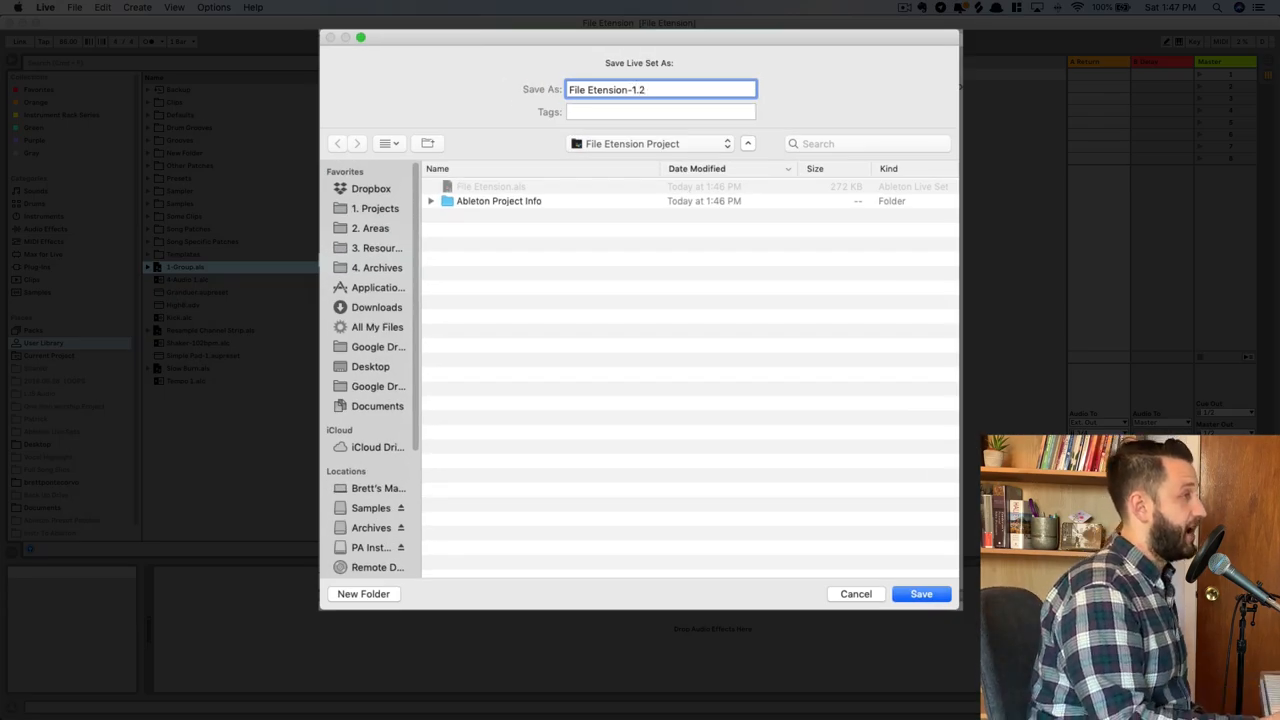
pyautogui.click(920, 593)
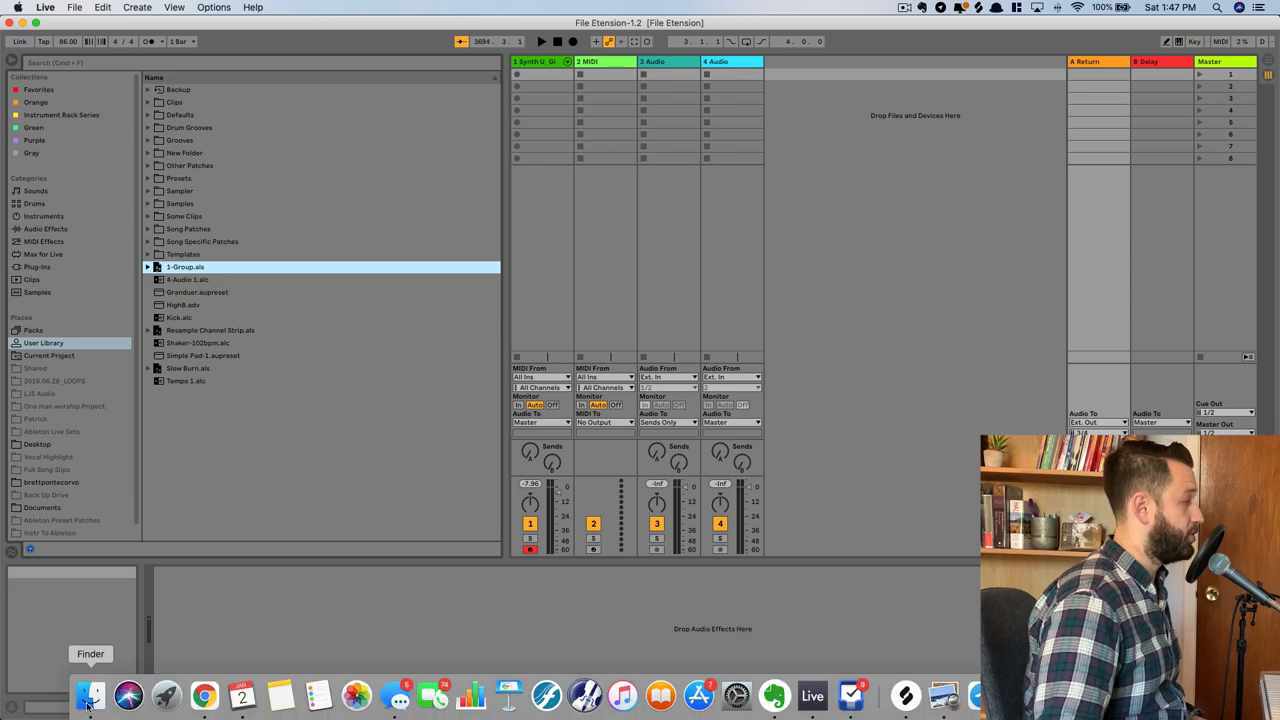
# Step: Confirm both versions in Finder and reopen File Etension-1.2.als in Live
pyautogui.click(90, 695)
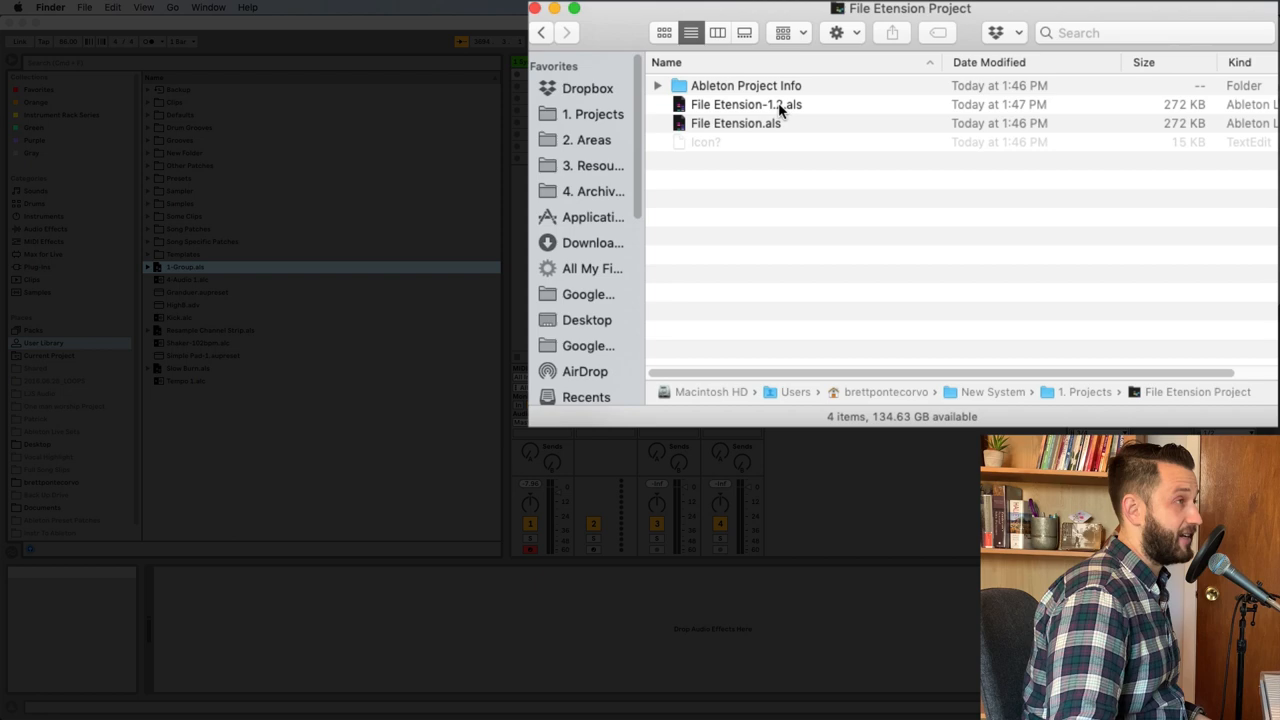
pyautogui.doubleClick(746, 104)
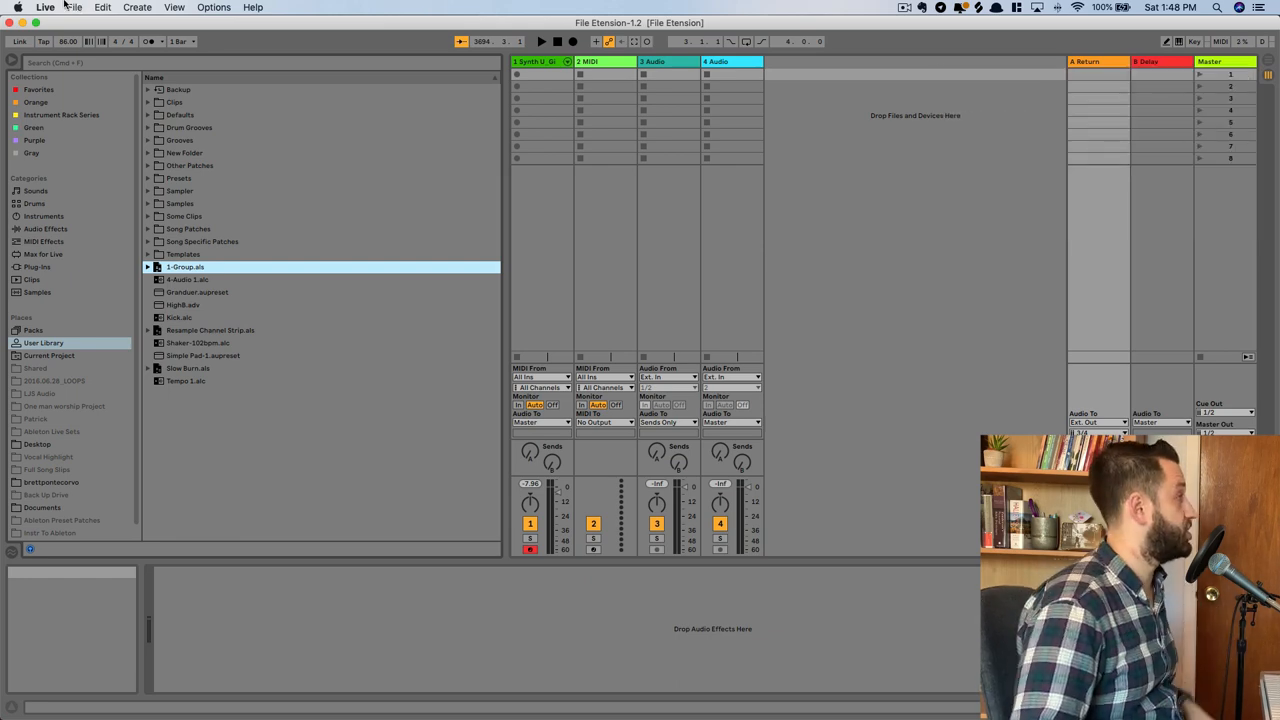
# Step: Pack the project as File Etension-pack.alp through Manage Files > Manage Project > Create Pack
pyautogui.click(73, 7)
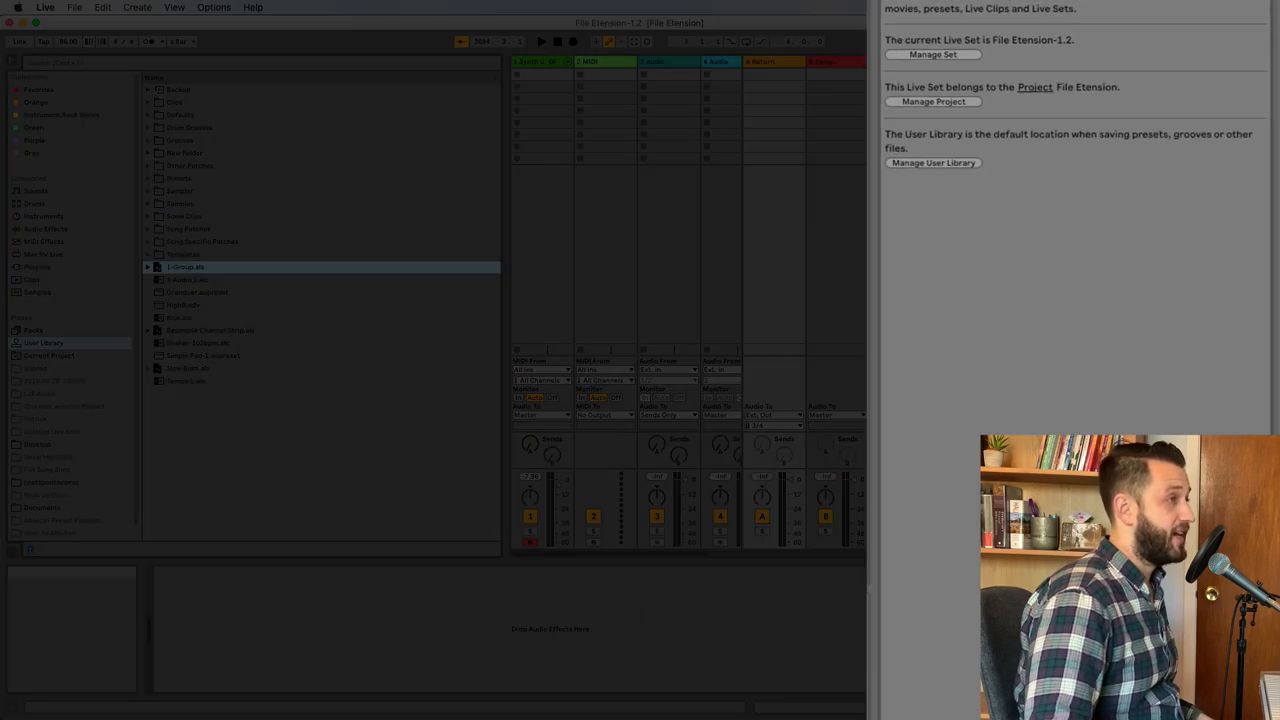
pyautogui.click(933, 101)
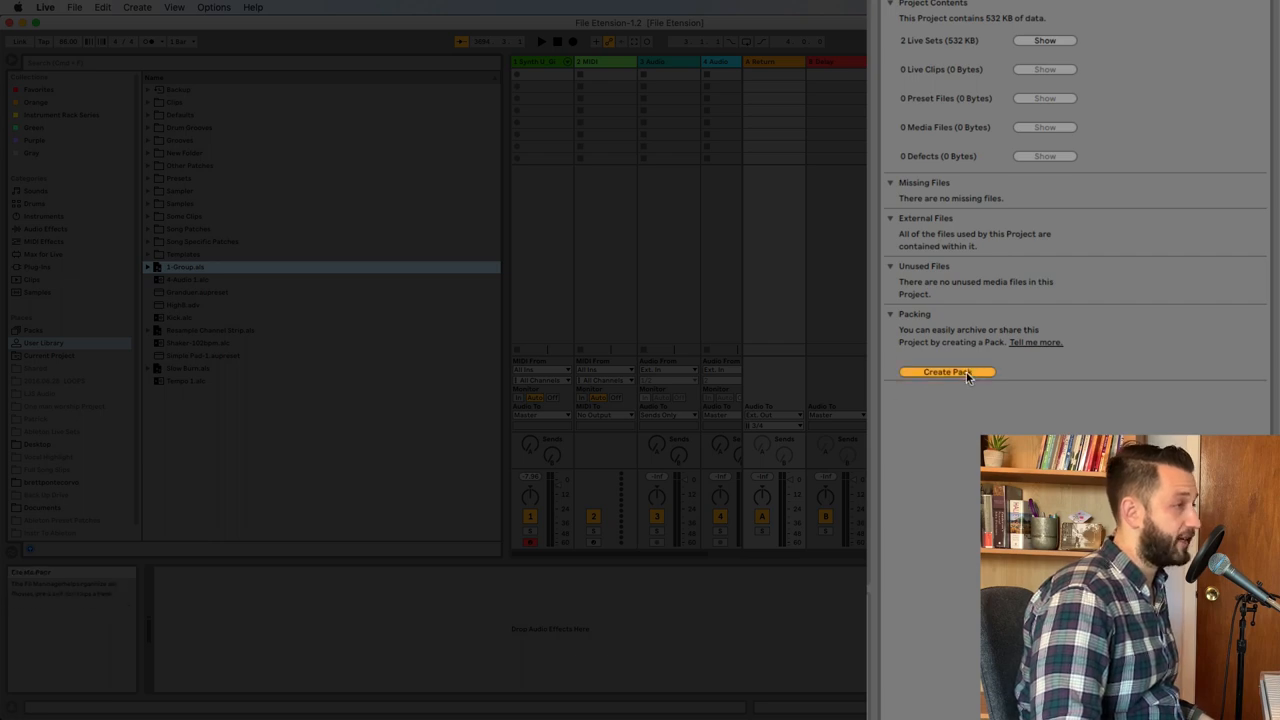
pyautogui.click(946, 372)
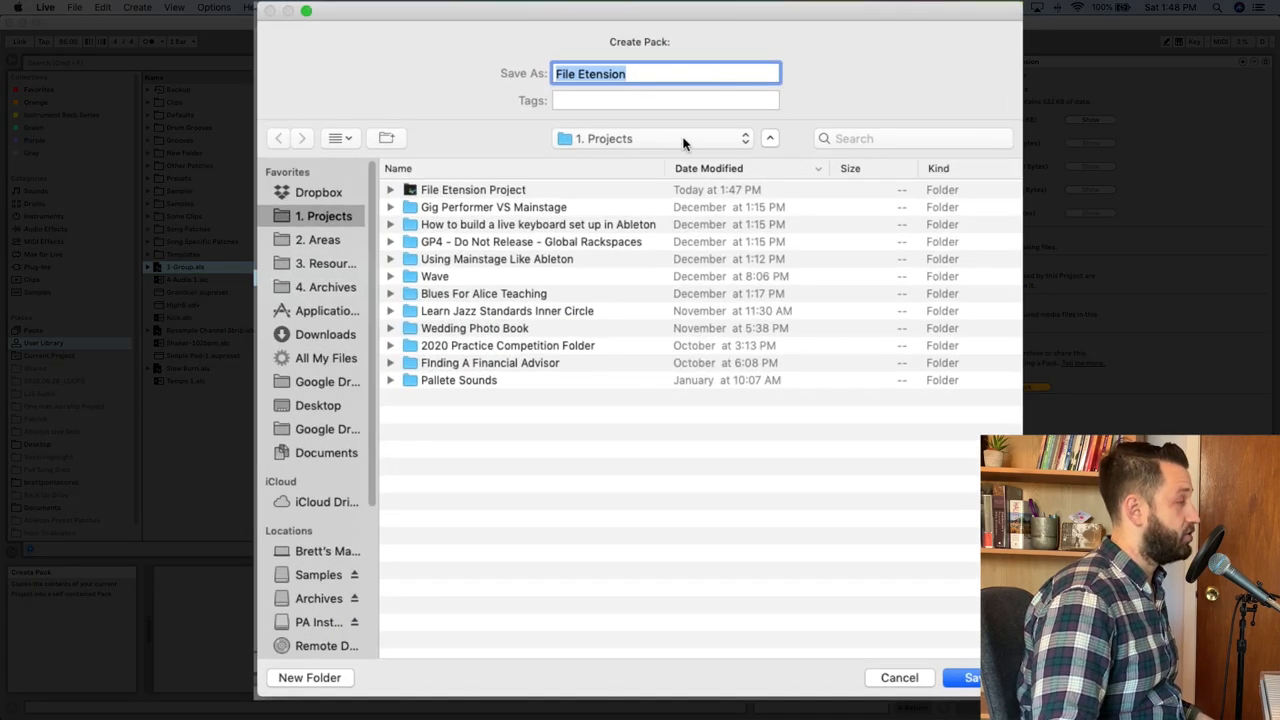
pyautogui.write('-p')
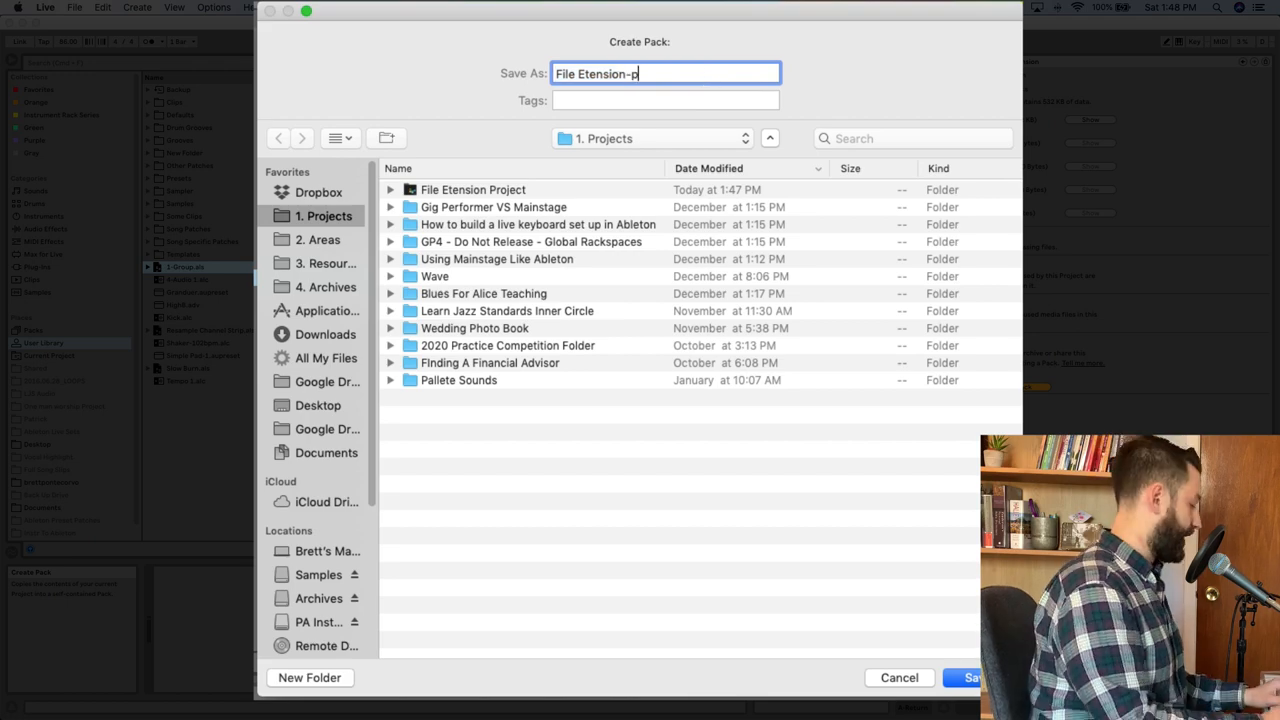
pyautogui.click(965, 677)
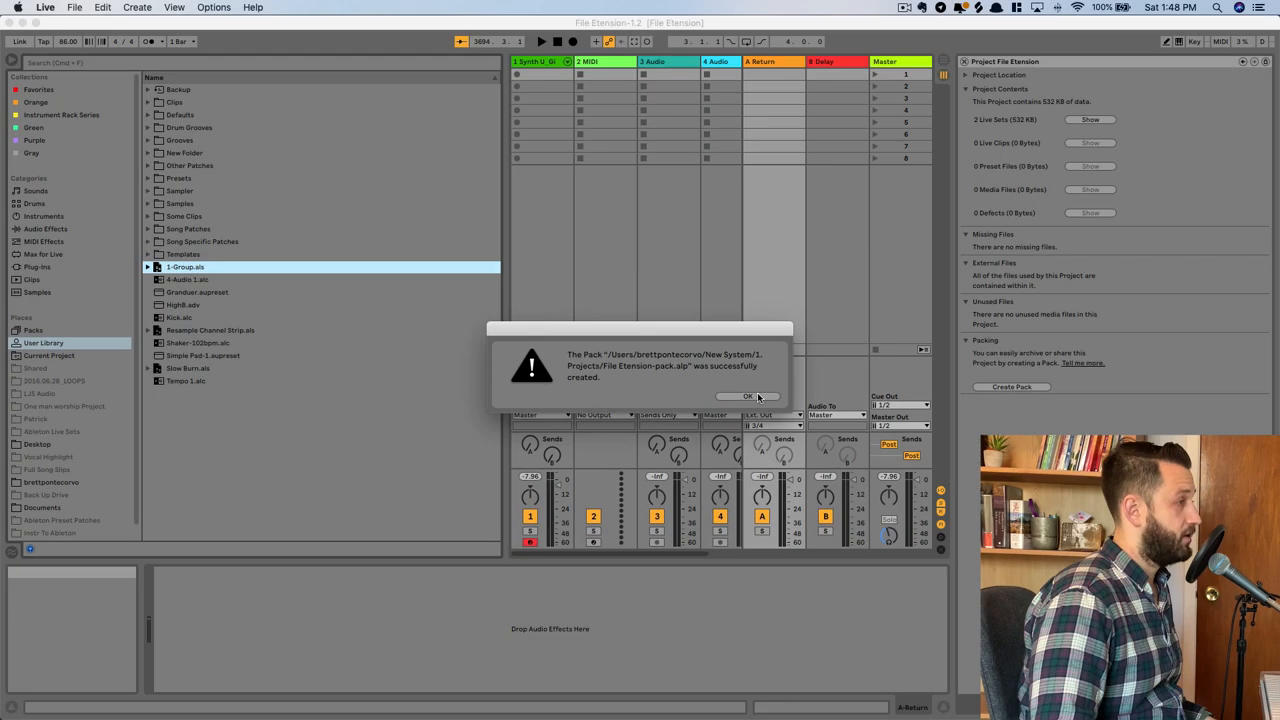
# Step: Dismiss the pack confirmation and return Finder to the 1. Projects folder
pyautogui.click(746, 396)
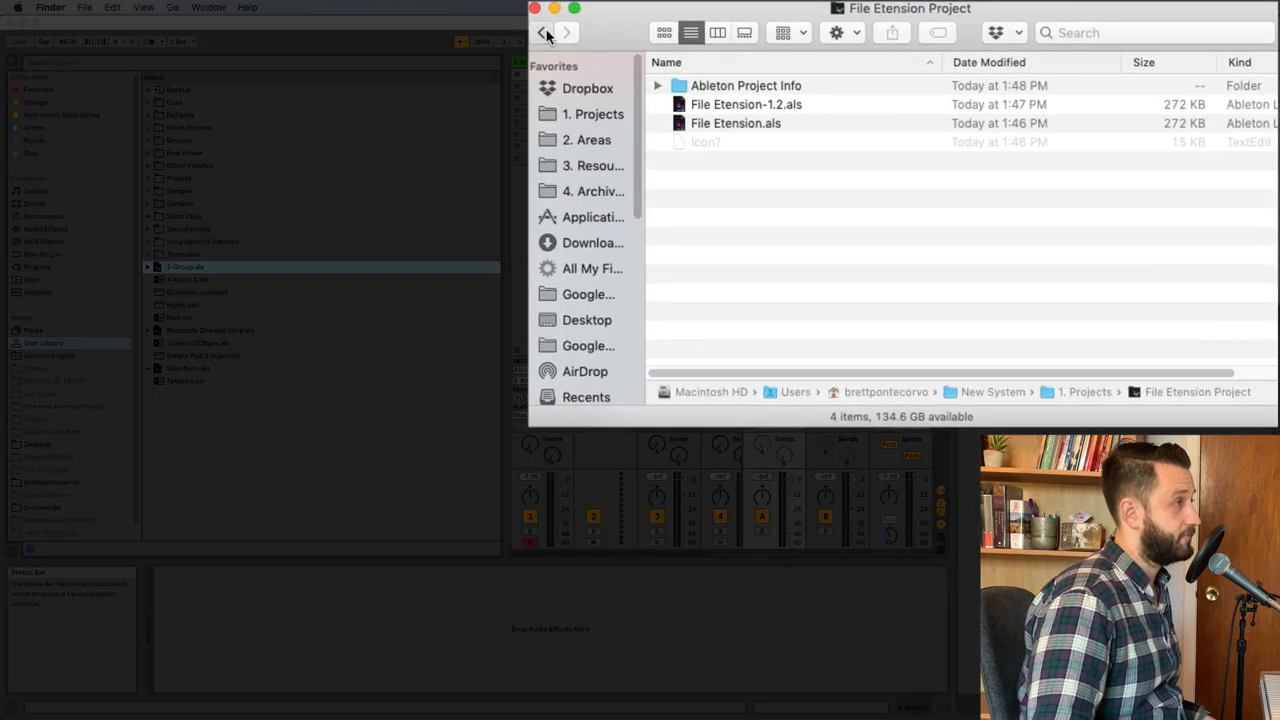
pyautogui.click(541, 32)
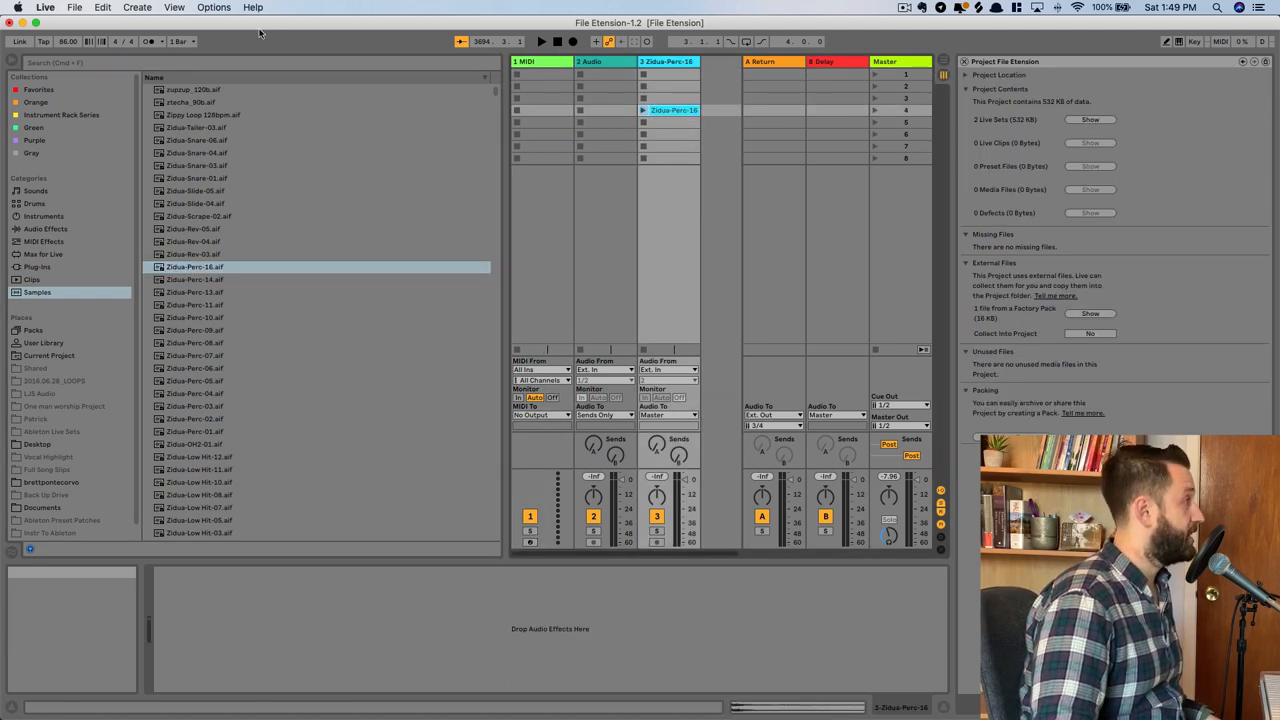
# Step: Save the set as File Etension-1.3 and collect all used media into the project
pyautogui.click(74, 7)
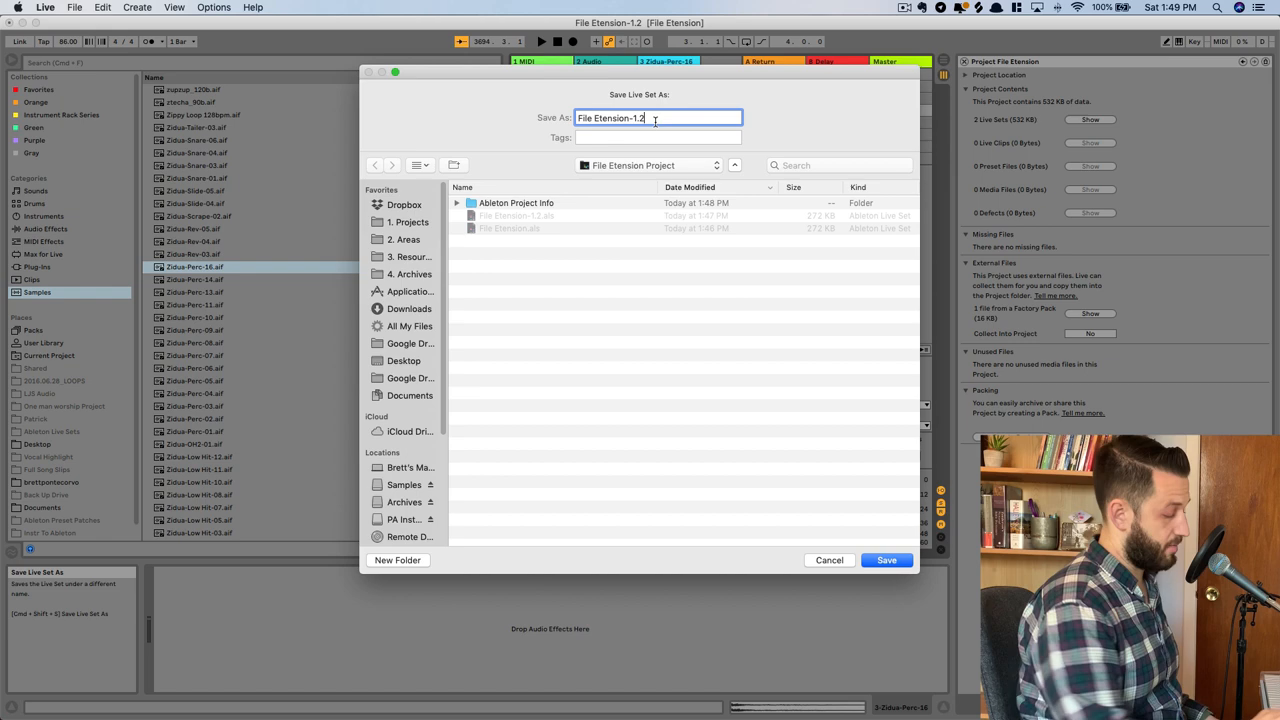
pyautogui.click(886, 559)
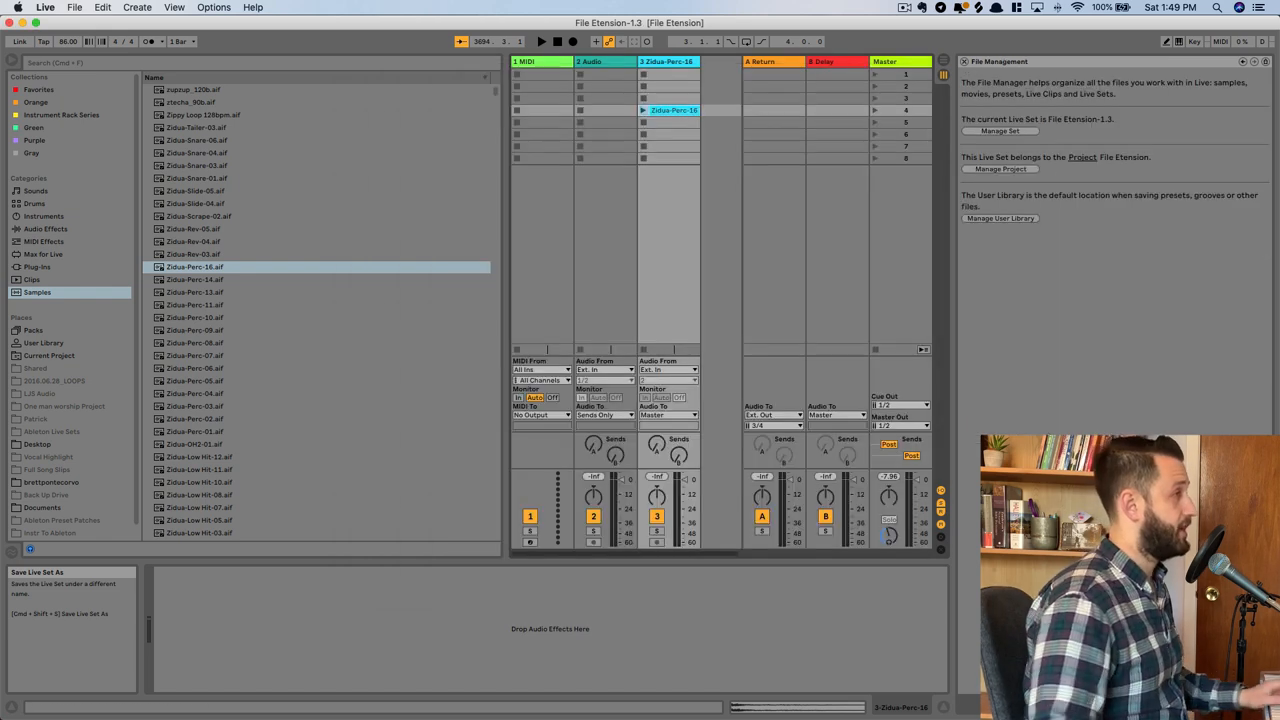
pyautogui.click(74, 7)
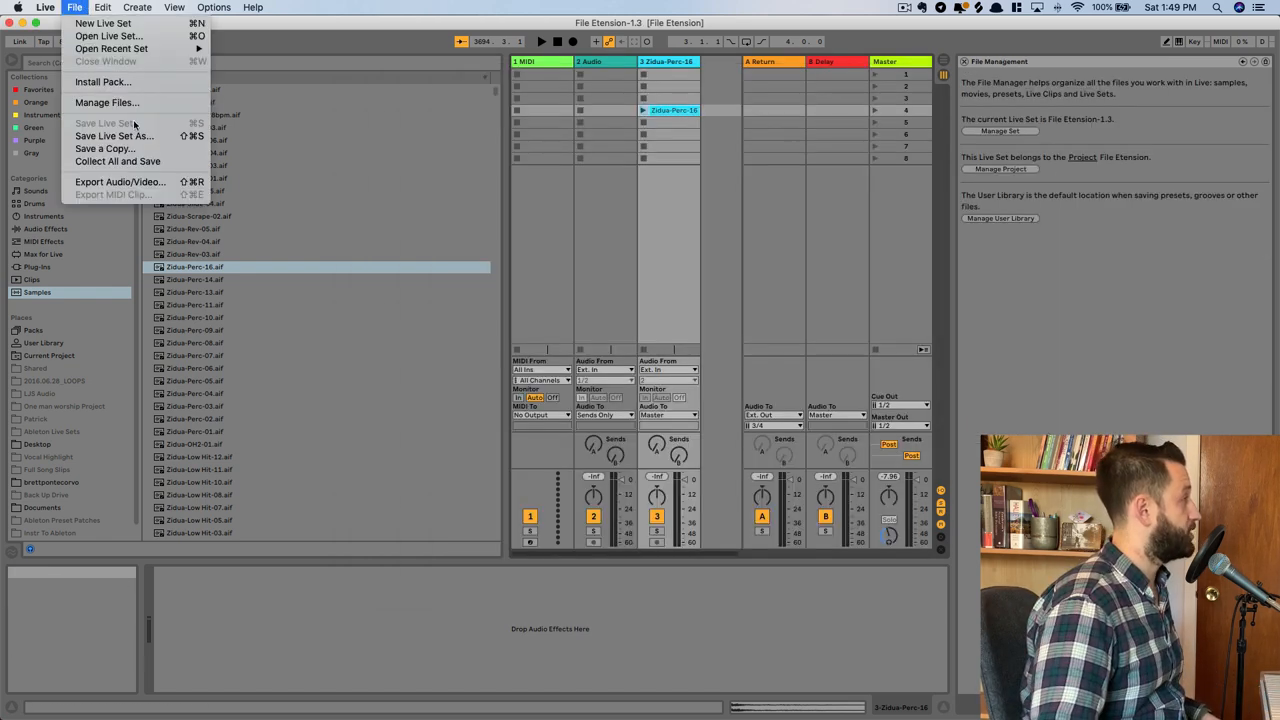
pyautogui.moveTo(117, 161)
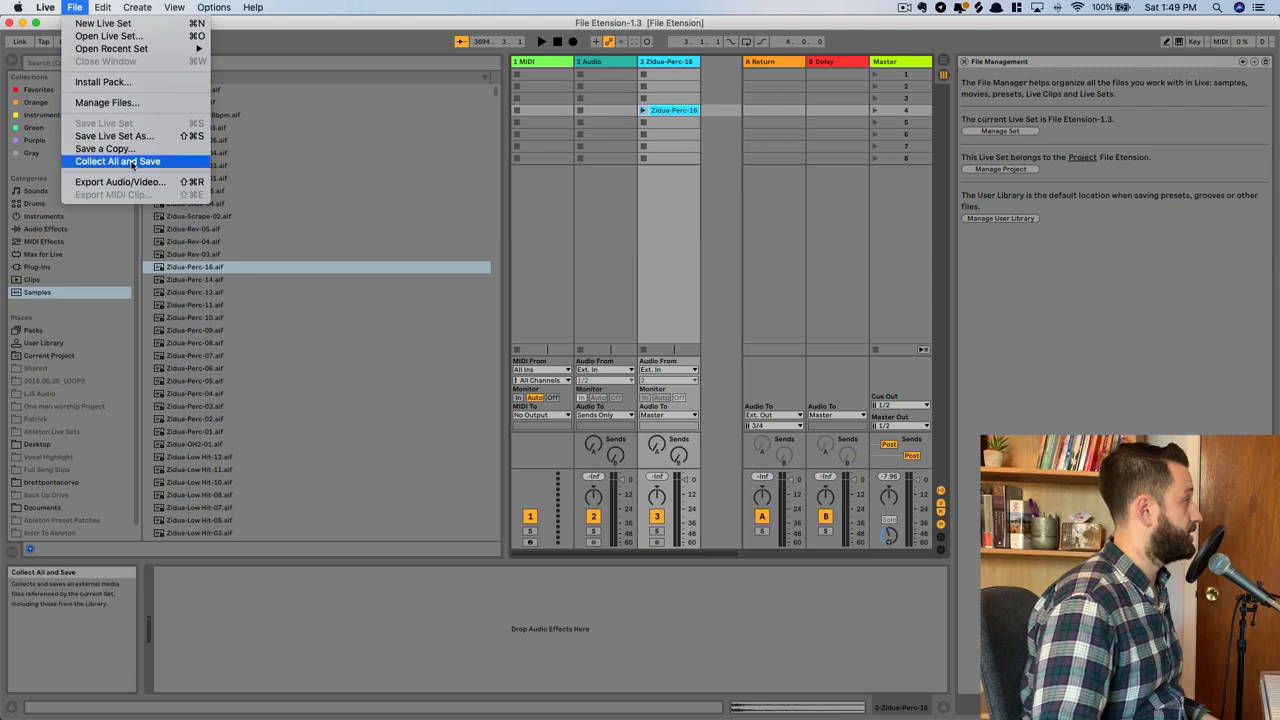
pyautogui.click(117, 161)
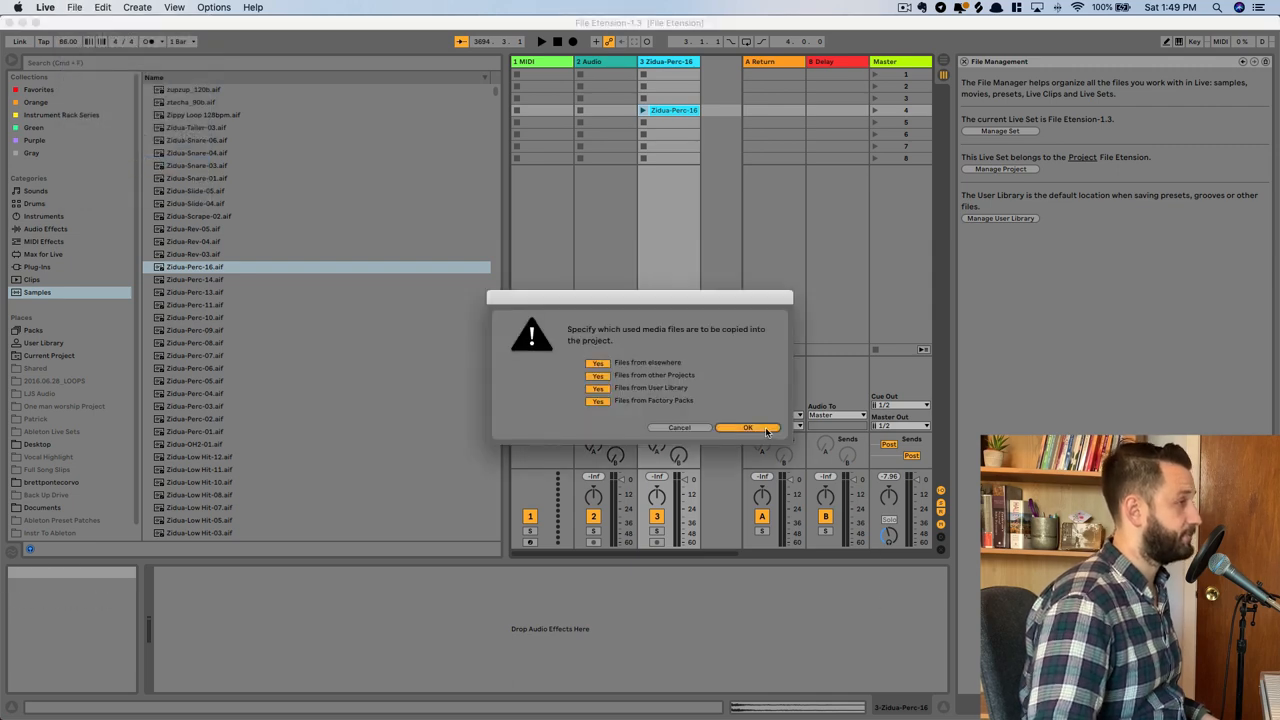
pyautogui.click(747, 427)
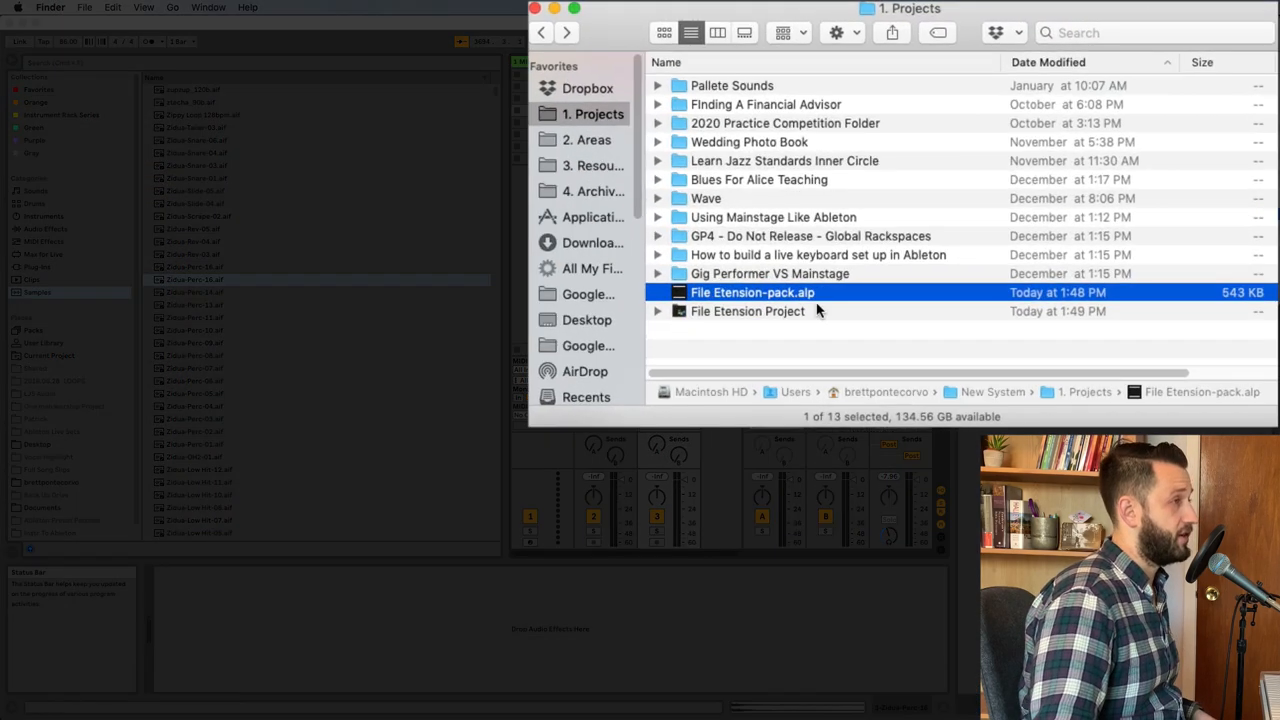
# Step: Expand Samples > Imported to show Zidua-Perc-16.aif and Zidua-Perc-16.aif.asd
pyautogui.doubleClick(747, 311)
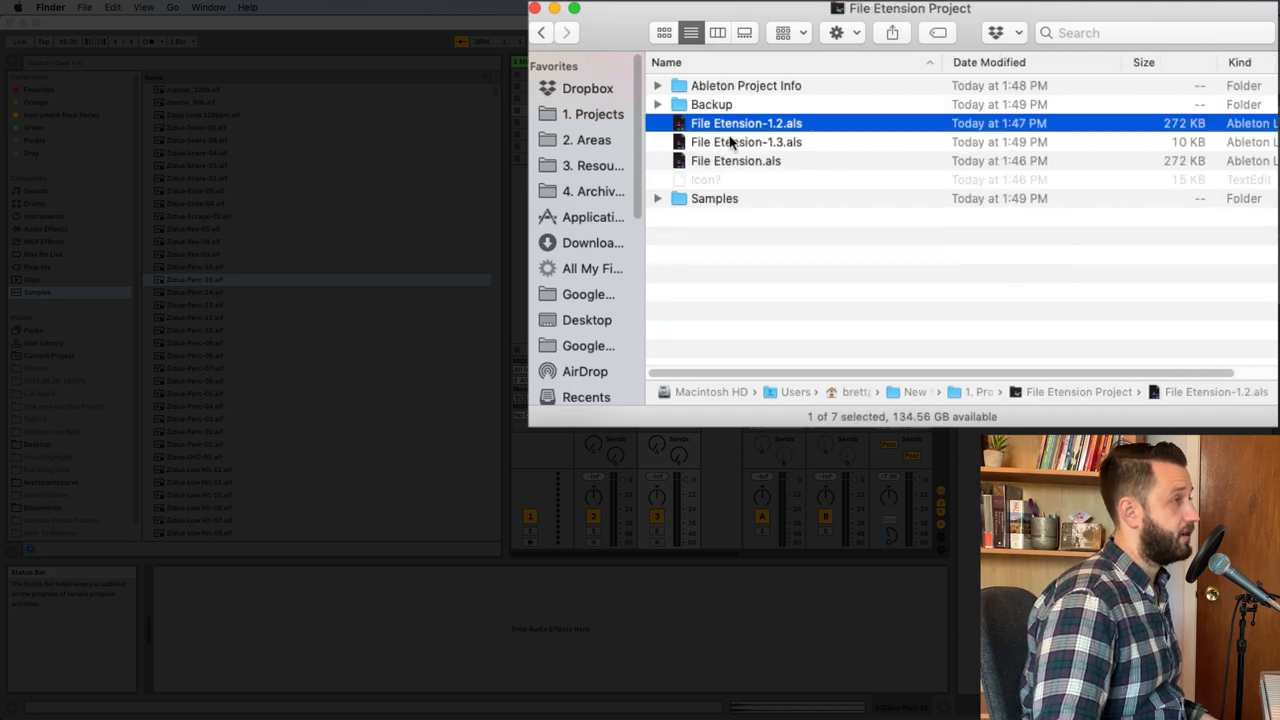
pyautogui.click(746, 141)
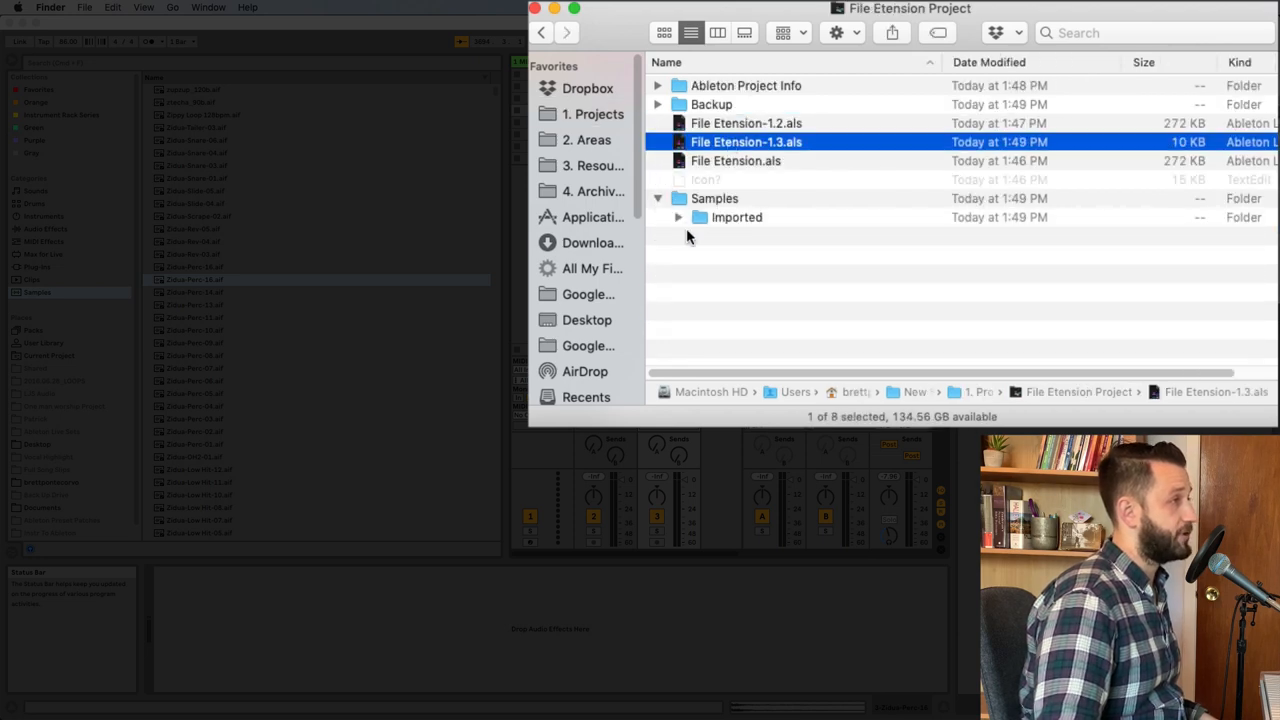
pyautogui.click(679, 217)
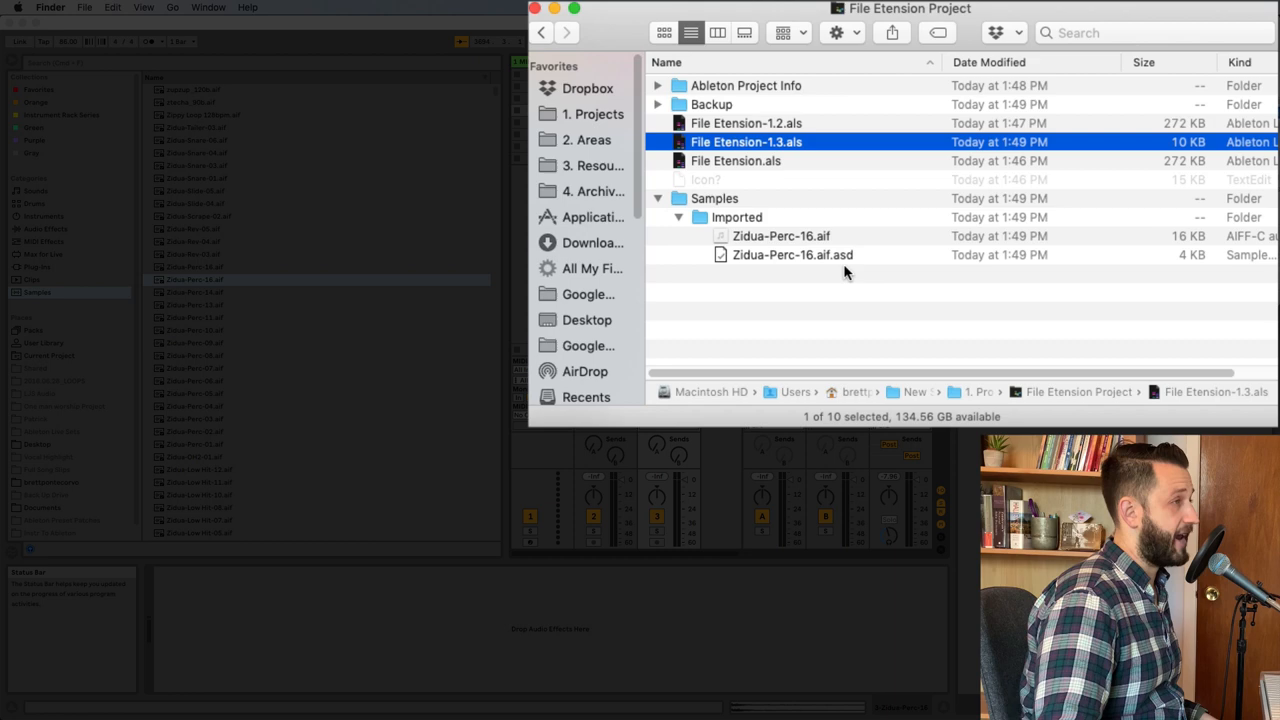
pyautogui.click(792, 254)
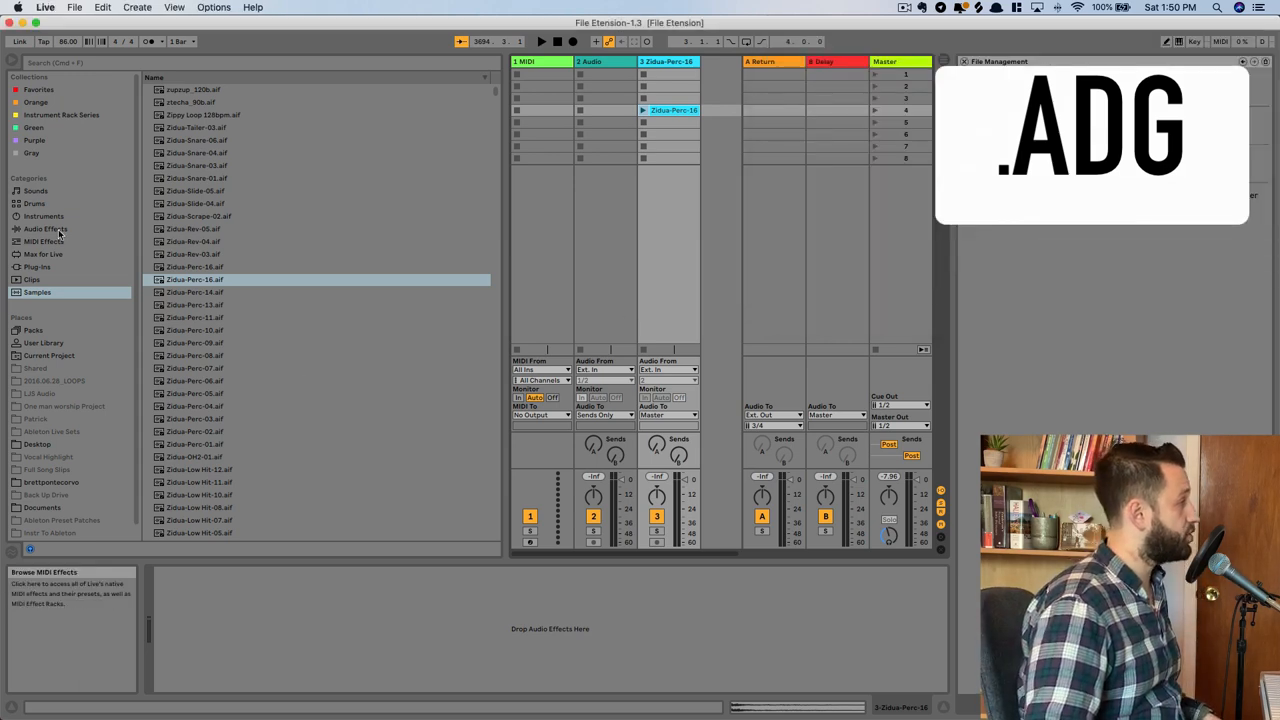
# Step: Load Arpeggio JX Wave.adg onto track 1, replacing the Slow Burn Piano preset
pyautogui.click(43, 216)
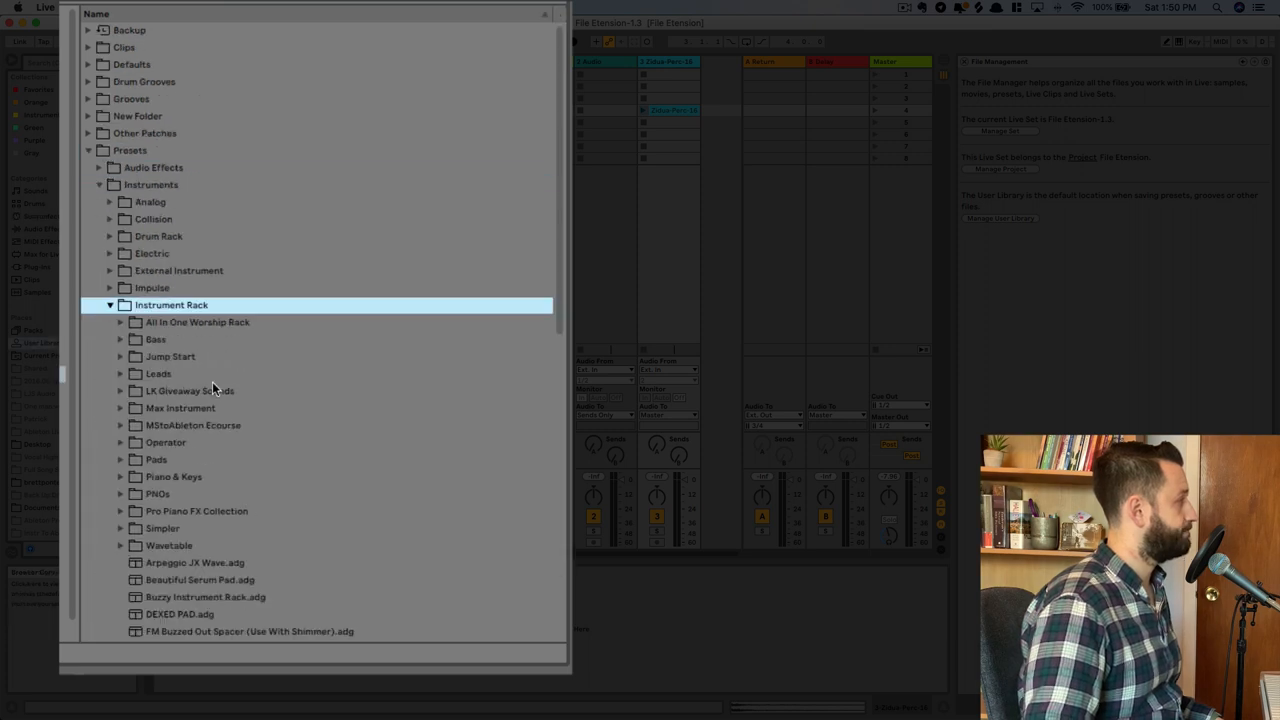
pyautogui.click(120, 493)
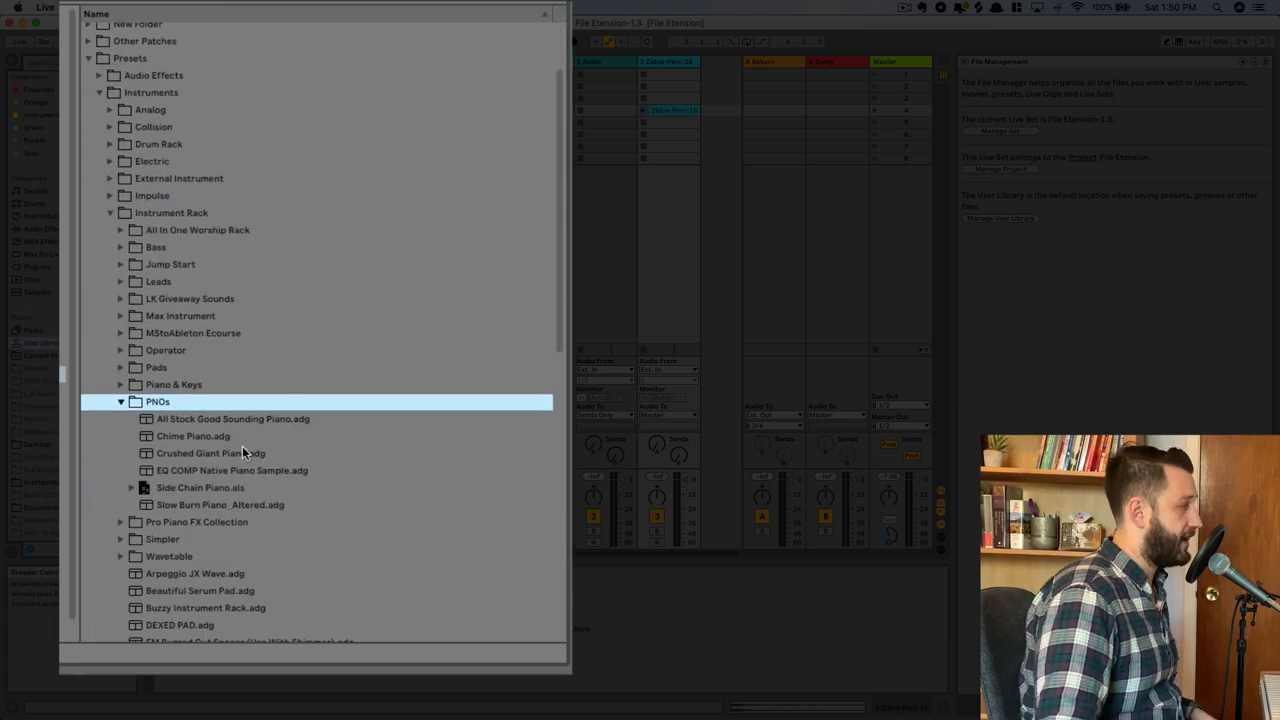
pyautogui.moveTo(141, 488)
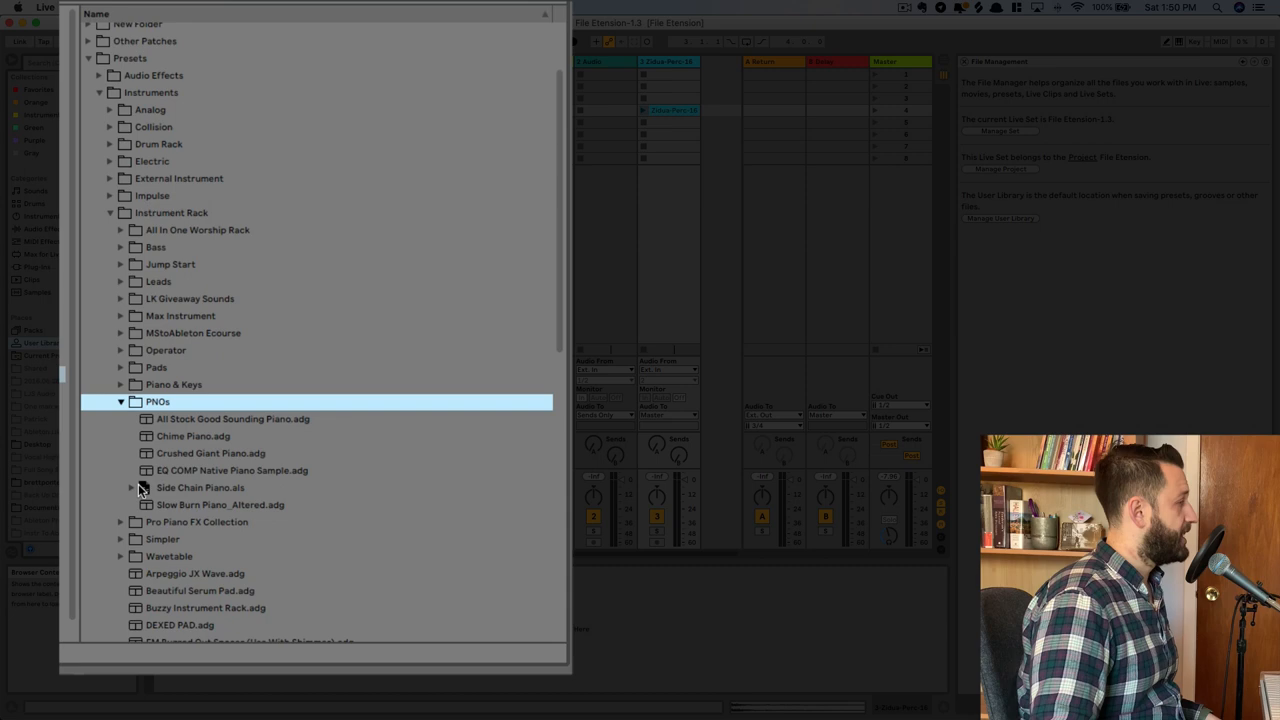
pyautogui.click(220, 504)
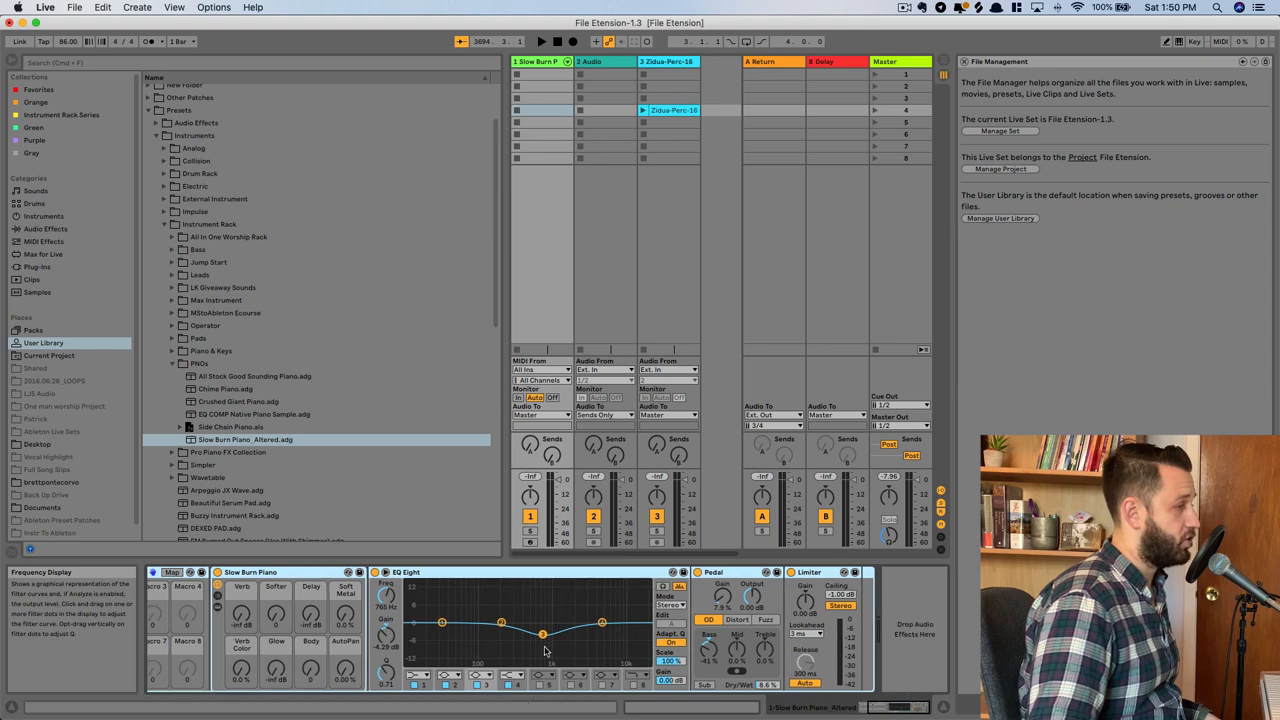
pyautogui.click(227, 490)
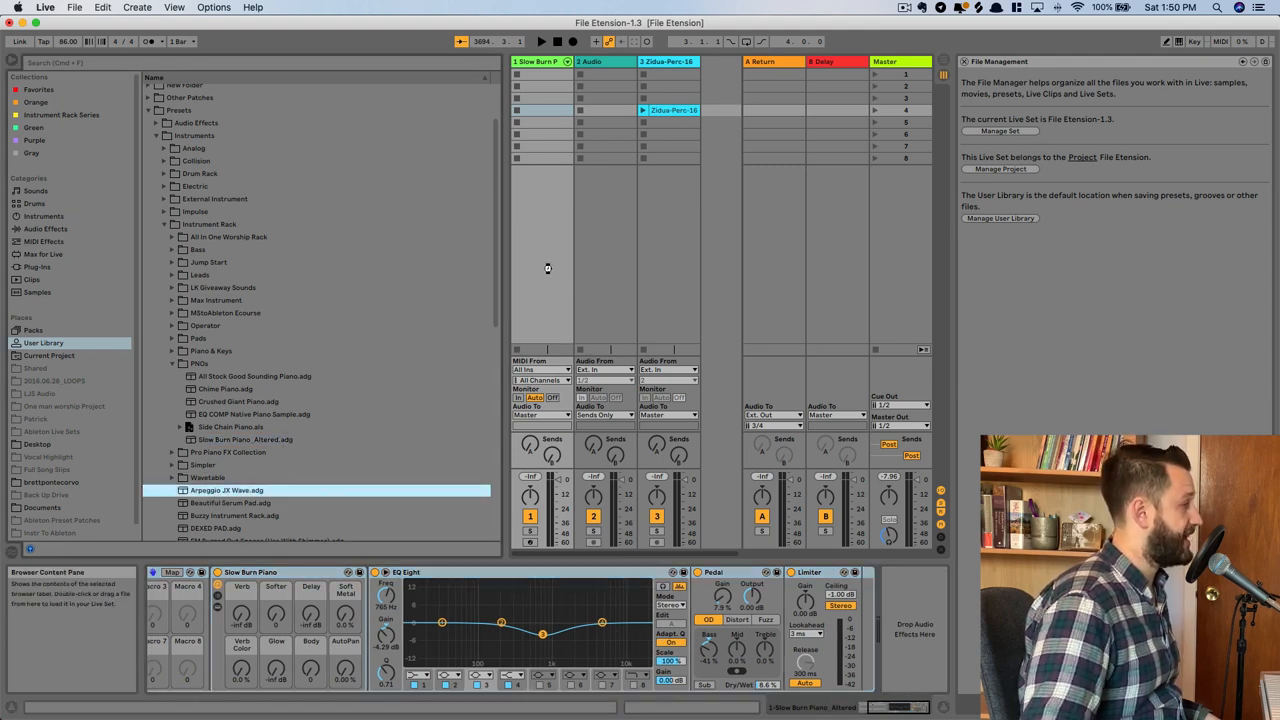
pyautogui.doubleClick(226, 490)
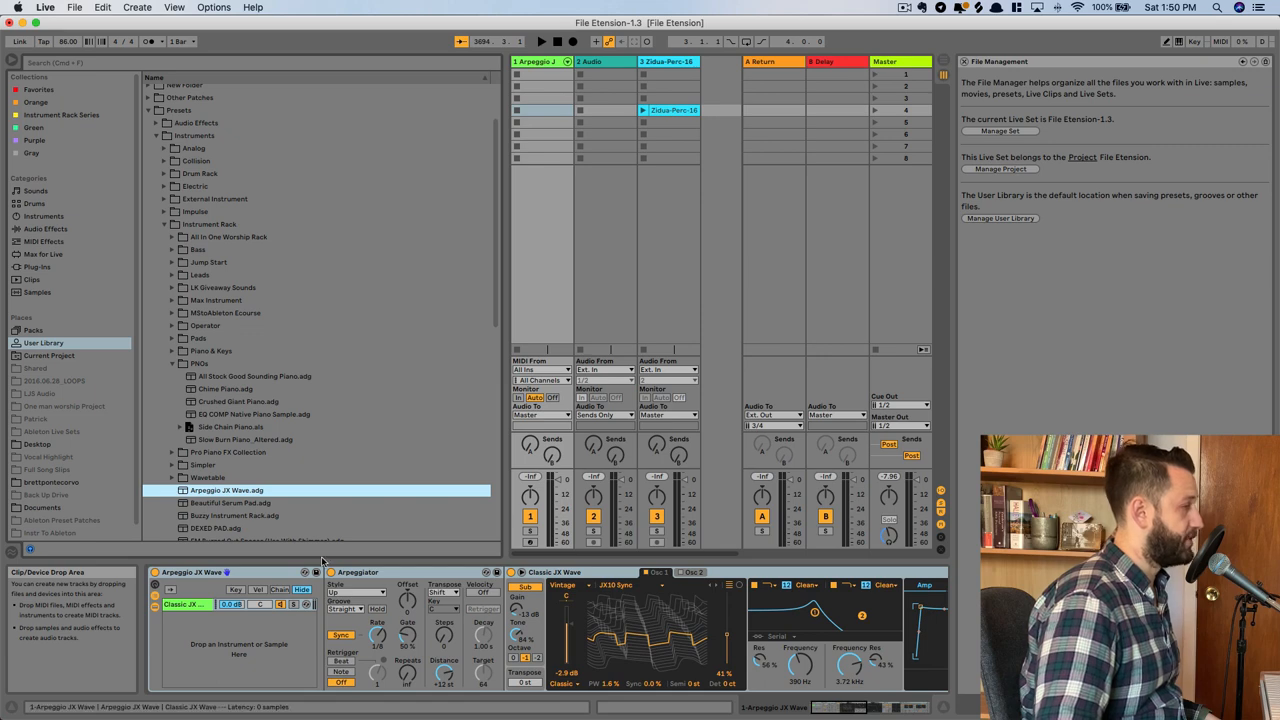
pyautogui.scroll(-3)
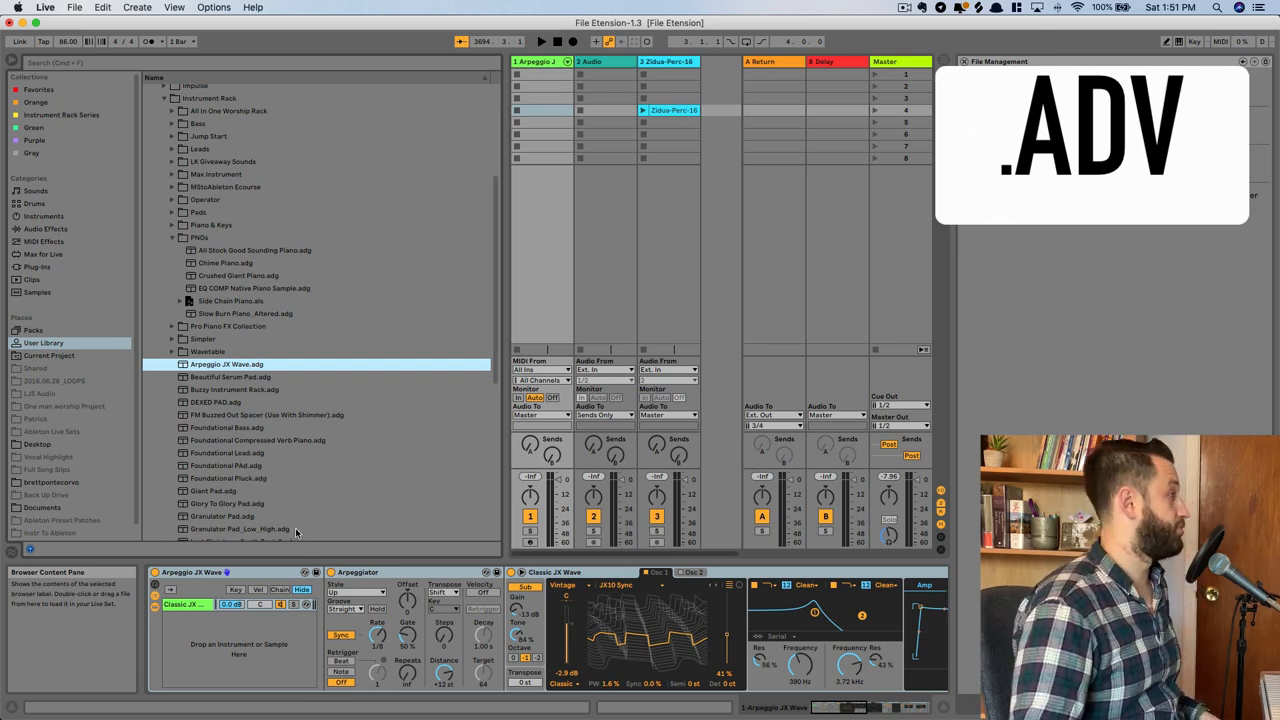
# Step: Load MStoAbleton_Verb.adv from Reverb, then a Redux.adv preset, onto audio track 2
pyautogui.click(43, 216)
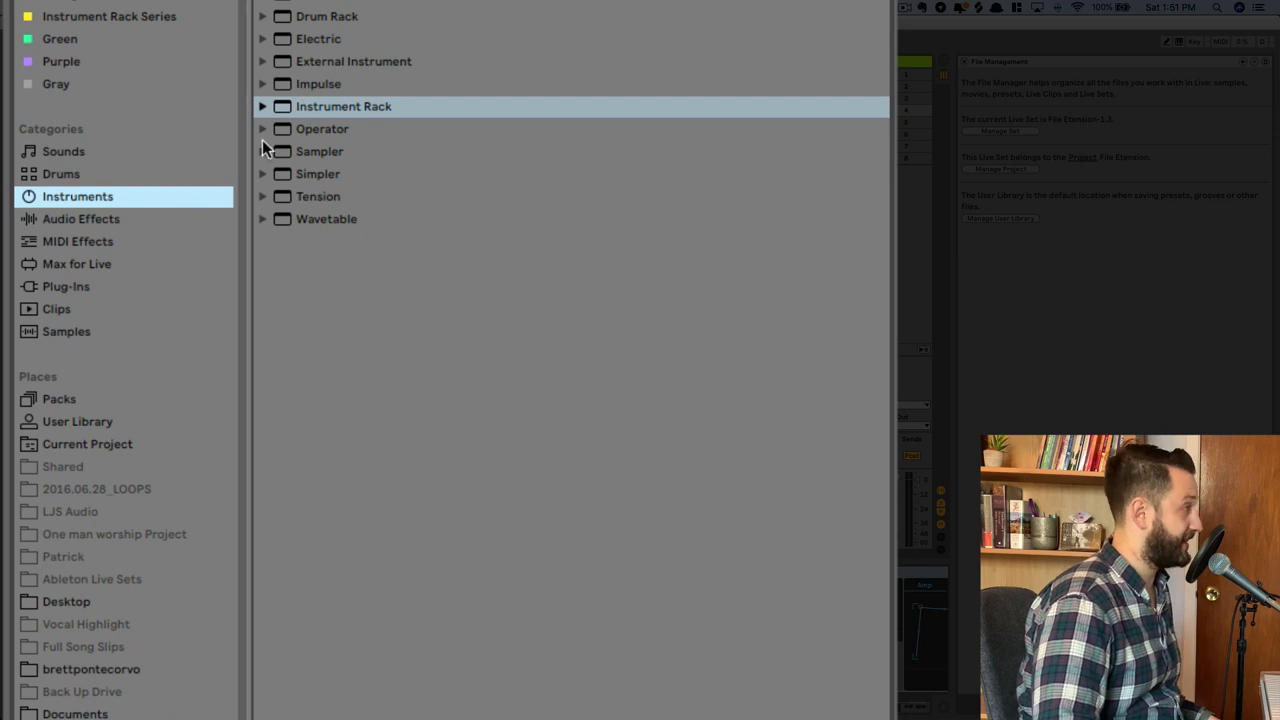
pyautogui.click(80, 219)
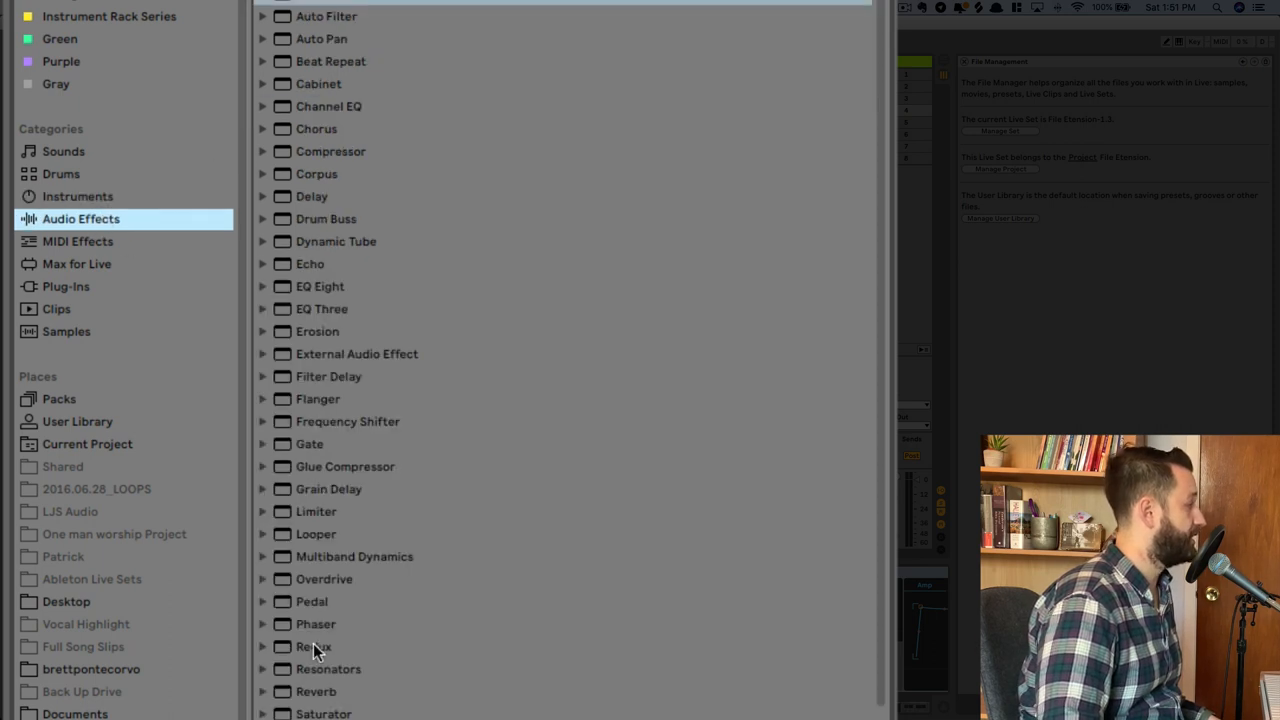
pyautogui.click(263, 645)
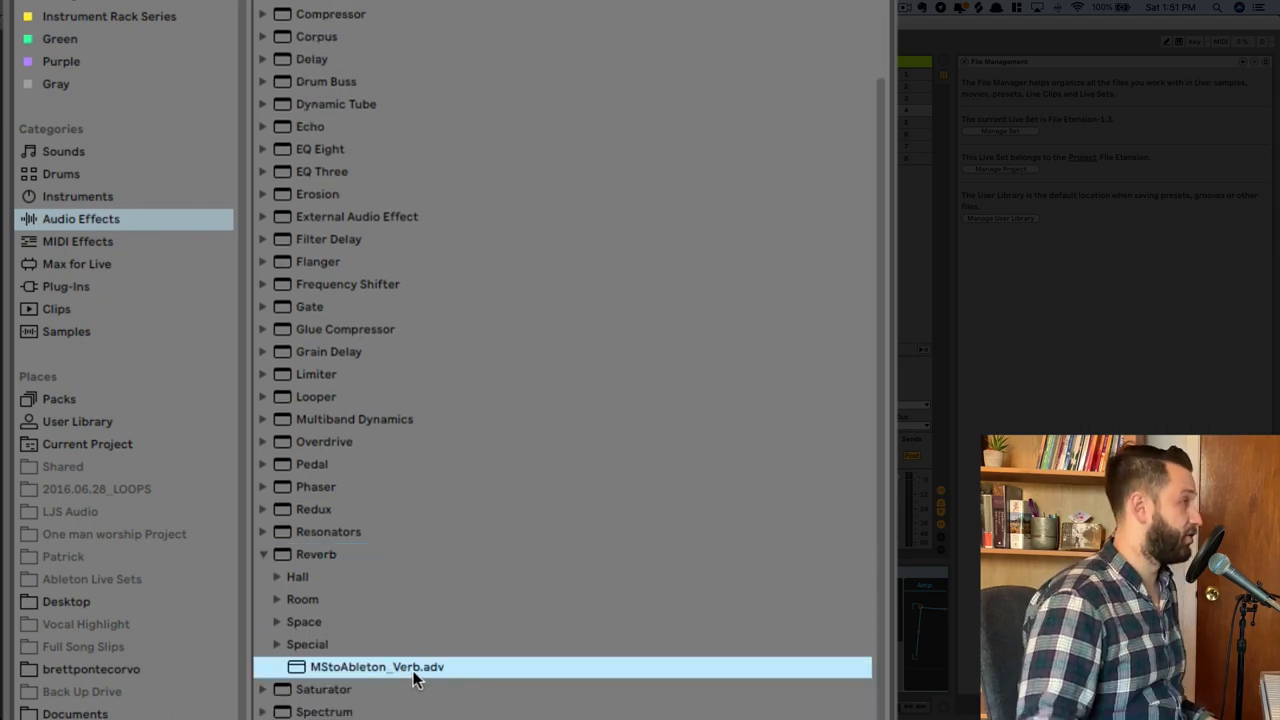
pyautogui.doubleClick(376, 666)
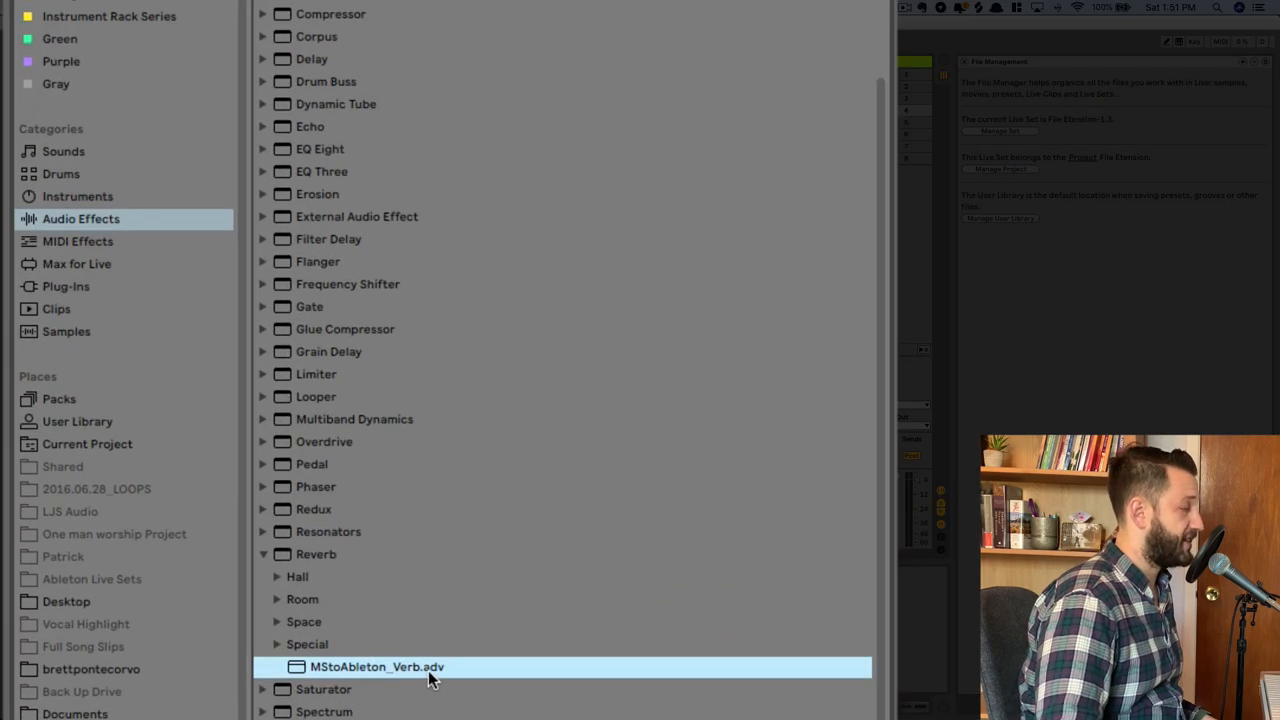
pyautogui.moveTo(305, 547)
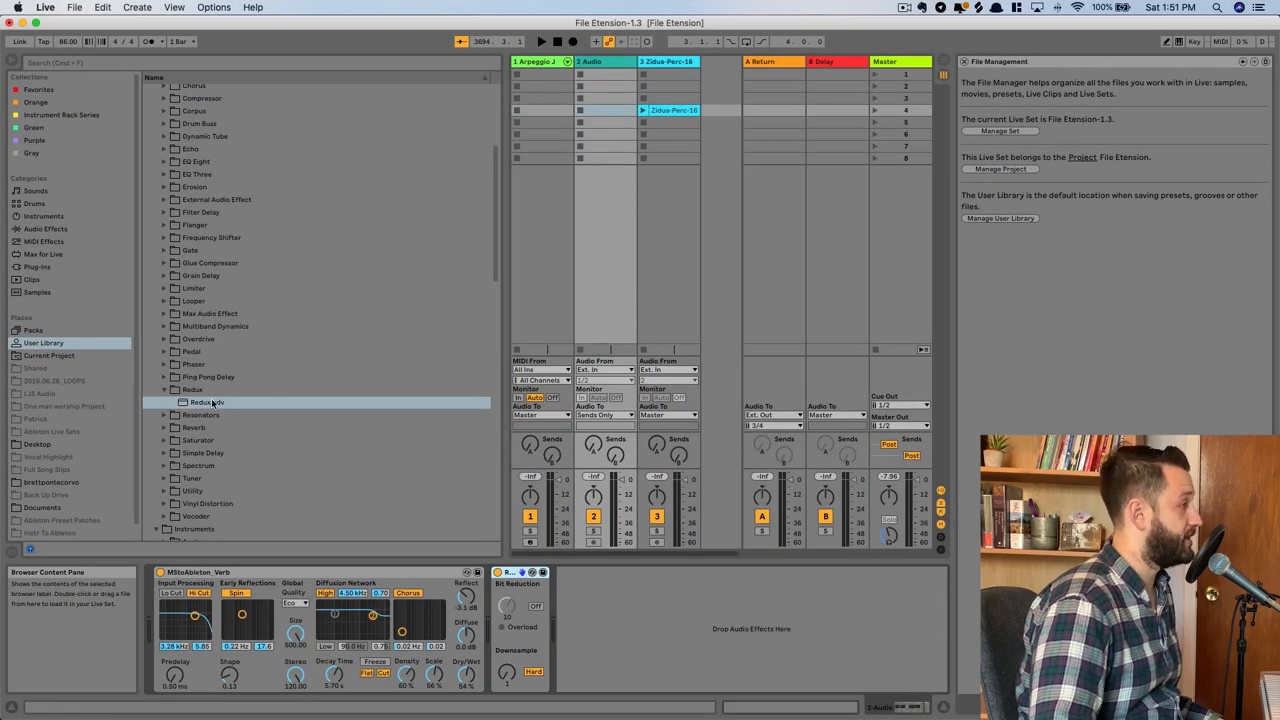
pyautogui.click(165, 389)
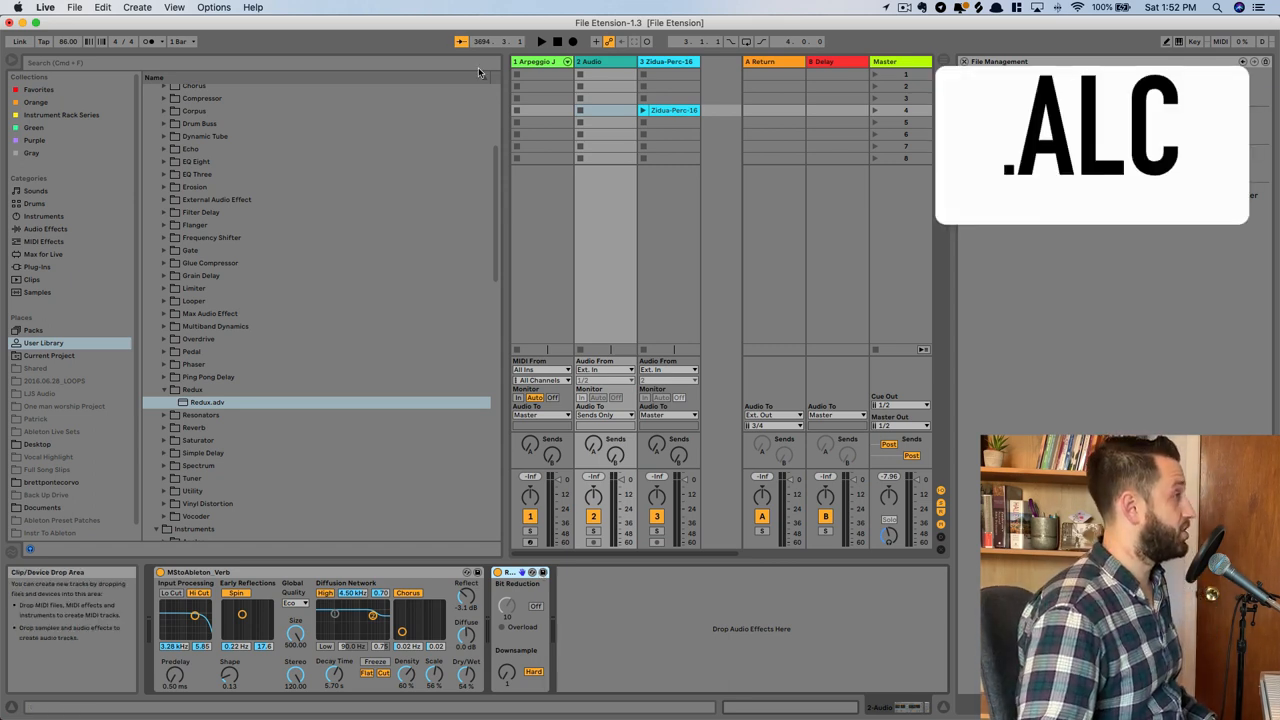
# Step: Save Test Clip as Test Clip.alc in the User Library and drop it onto a new fourth track
pyautogui.click(540, 98)
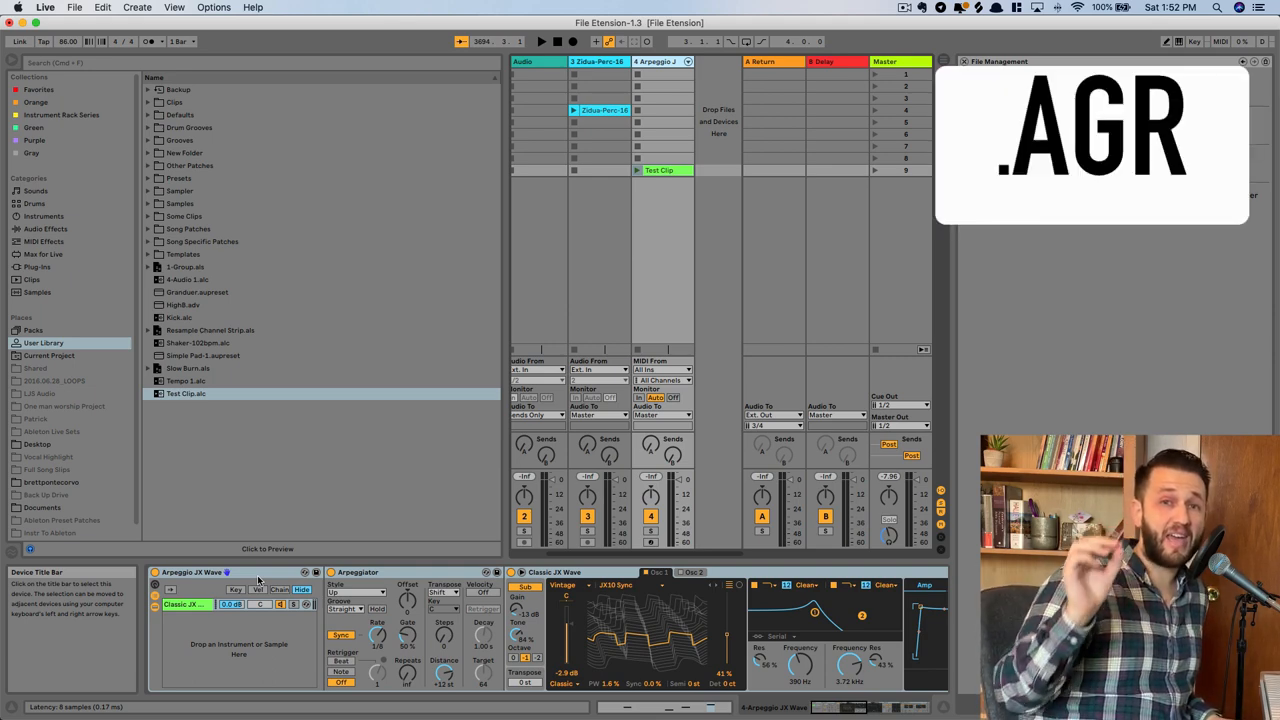
pyautogui.moveTo(35, 263)
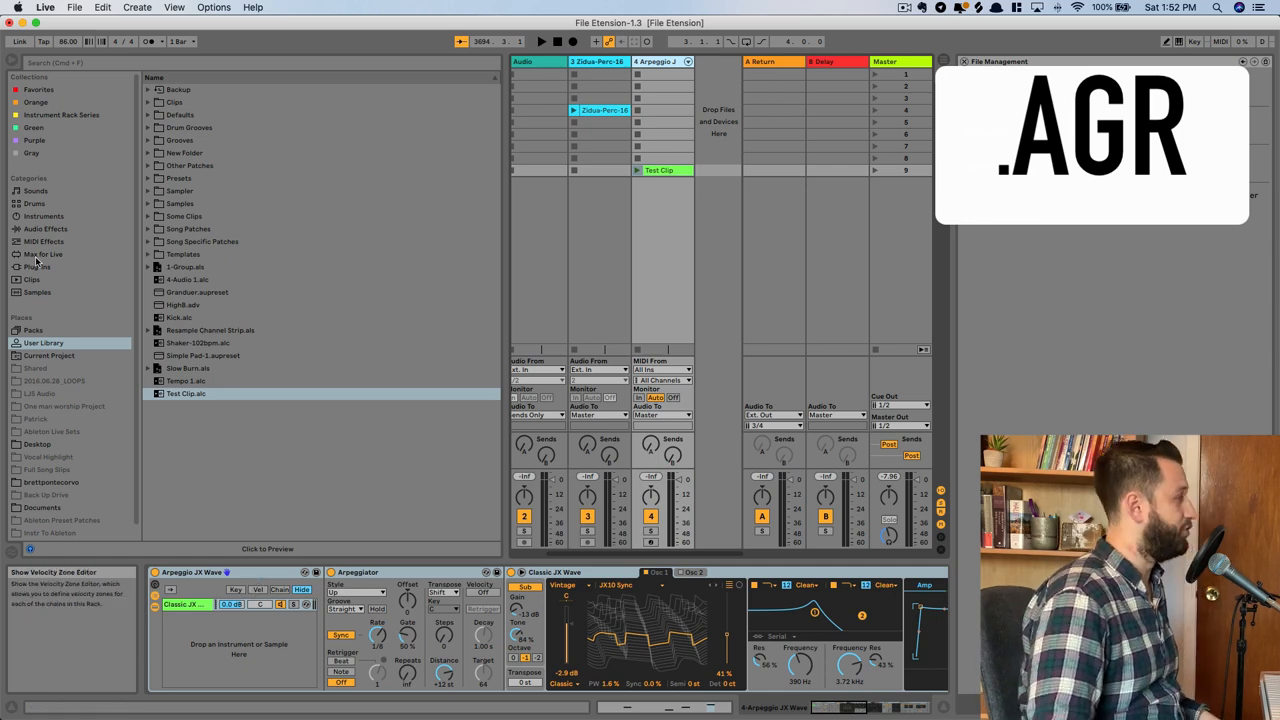
# Step: Pick the Swing 32-99 groove from Packs and assign it to Test Clip
pyautogui.click(34, 330)
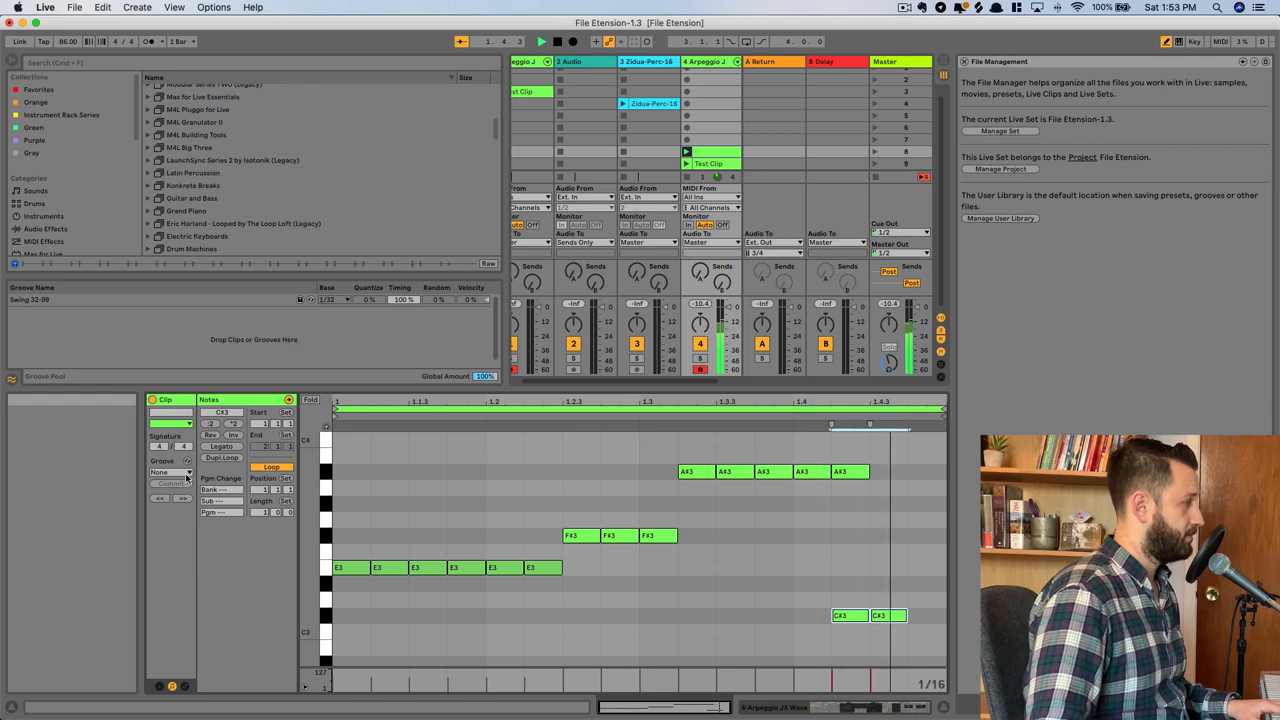
pyautogui.click(170, 471)
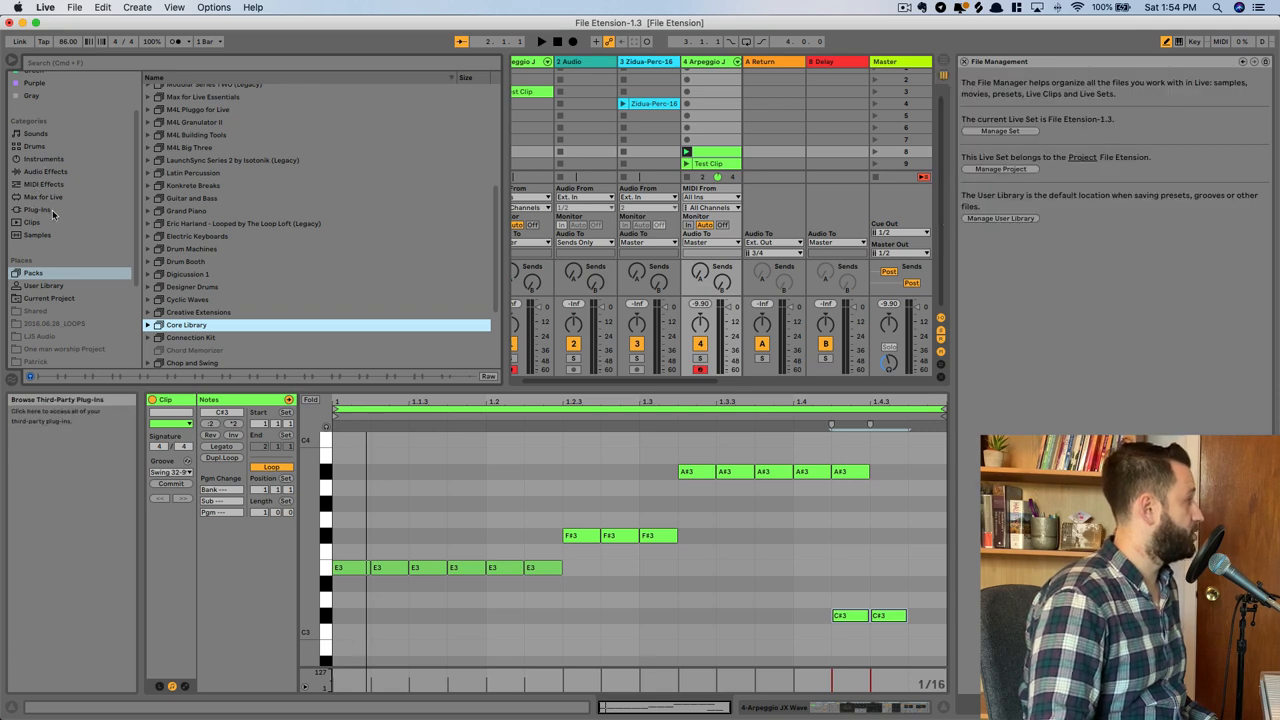
# Step: Show Max for Live devices and select the Big Ben Bell.amxd Max Instrument
pyautogui.click(42, 182)
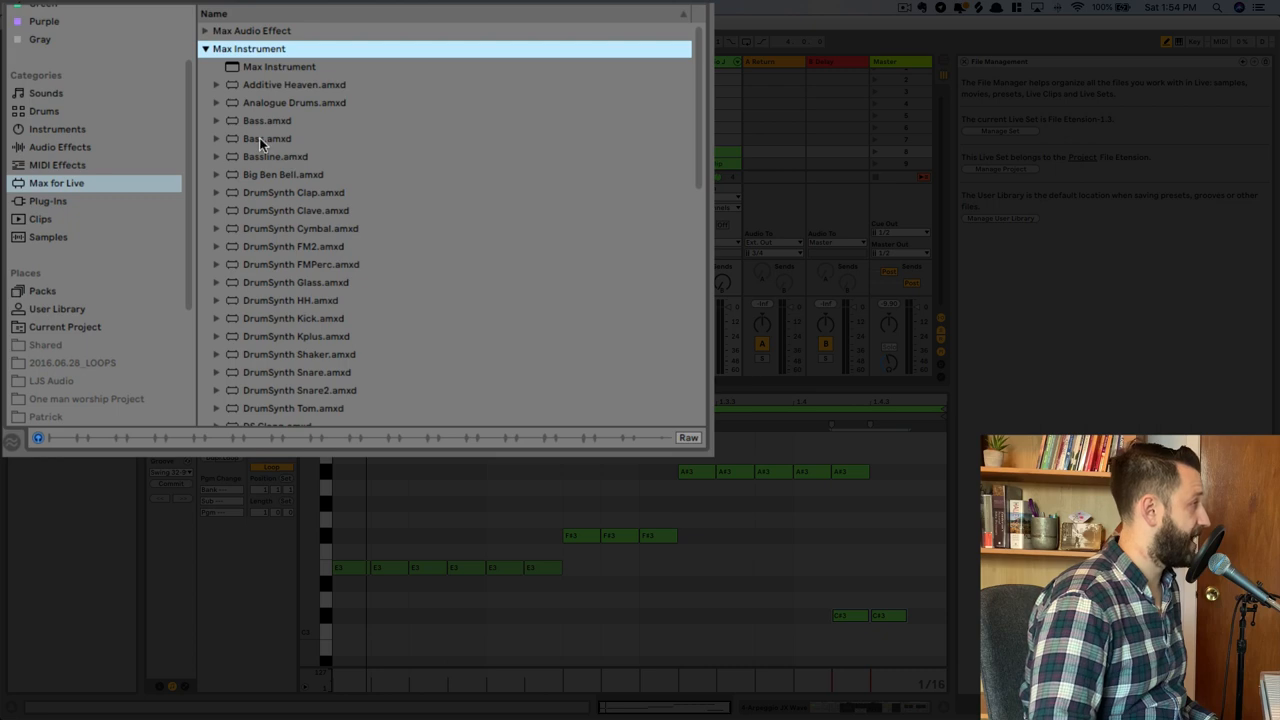
pyautogui.click(282, 174)
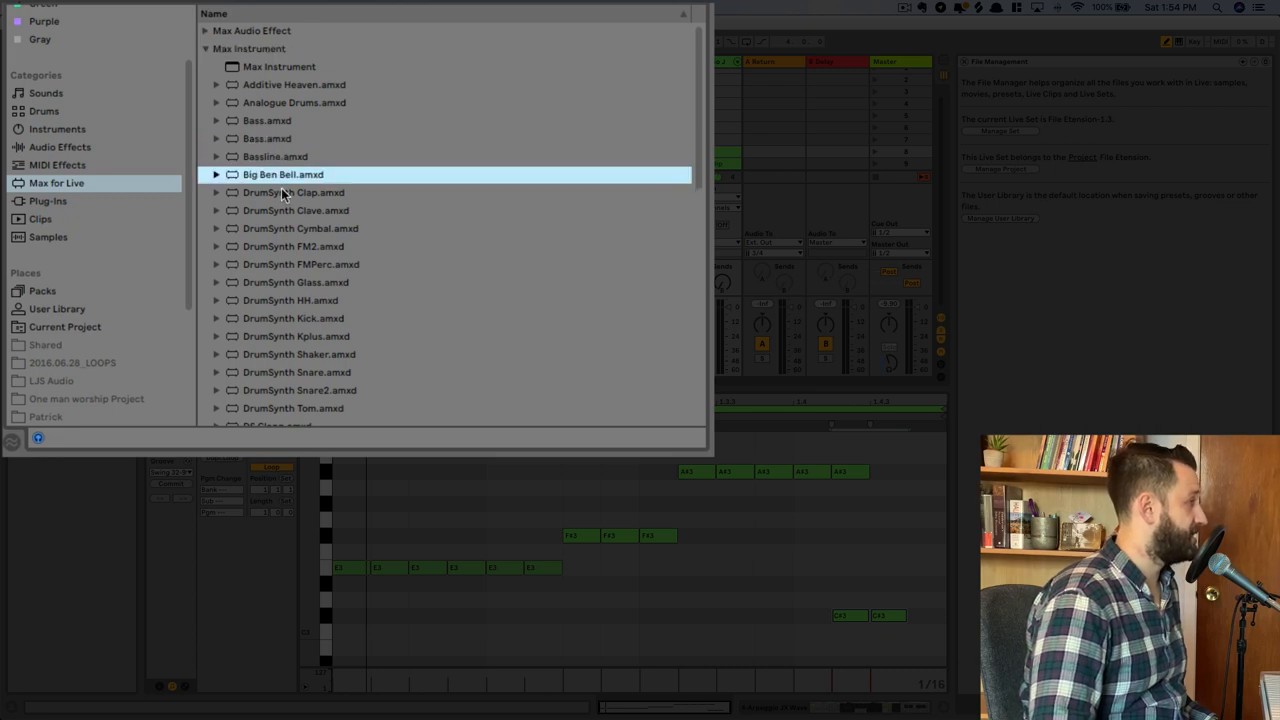